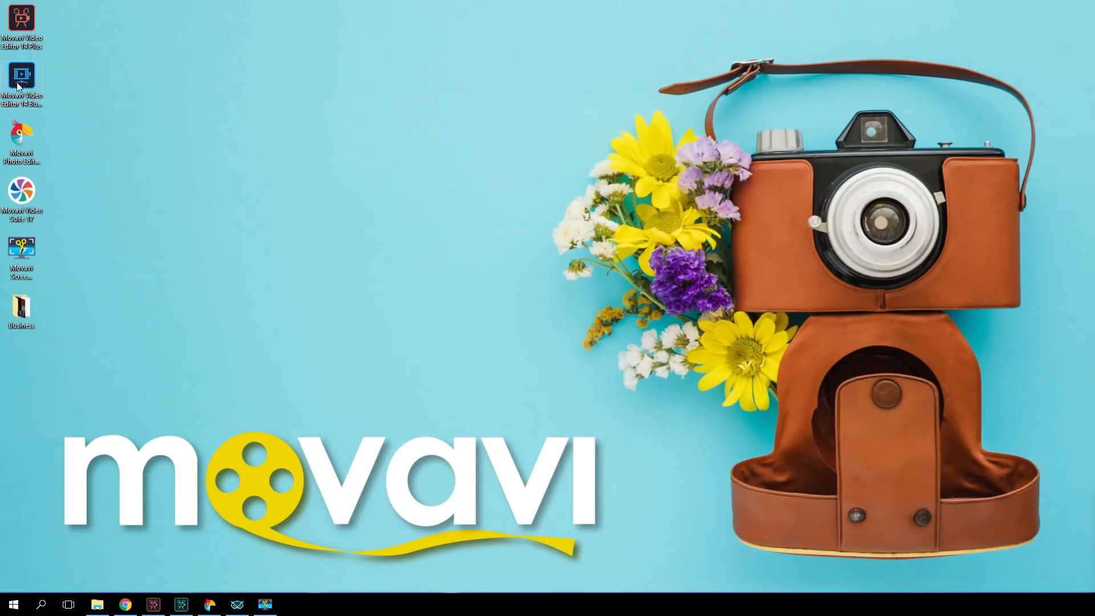
Step: Launch Movavi Video Editor Business from its desktop shortcut
{"action": "double_click", "coordinate": [21, 80]}
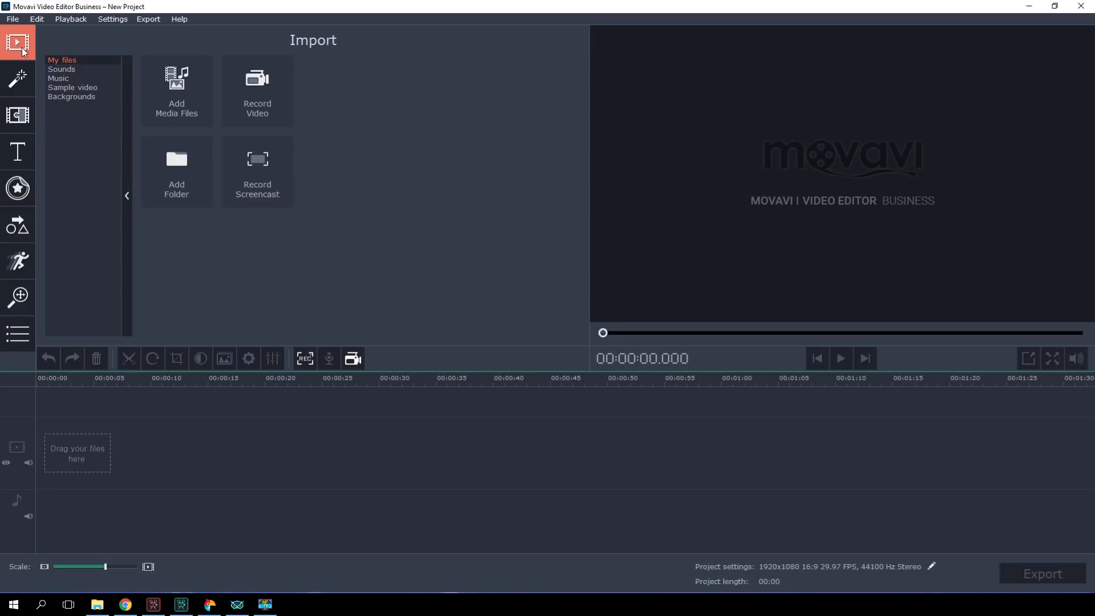
Step: Place the Paper background from Backgrounds at the timeline start as a 4-second slide
{"action": "left_click", "coordinate": [71, 97]}
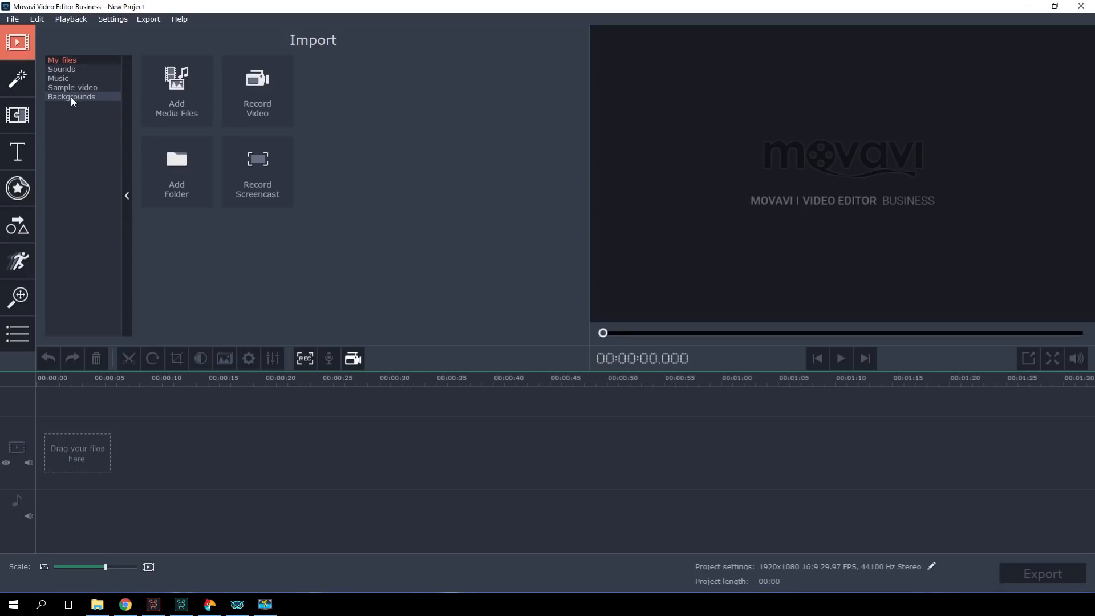
{"action": "left_click", "coordinate": [71, 96]}
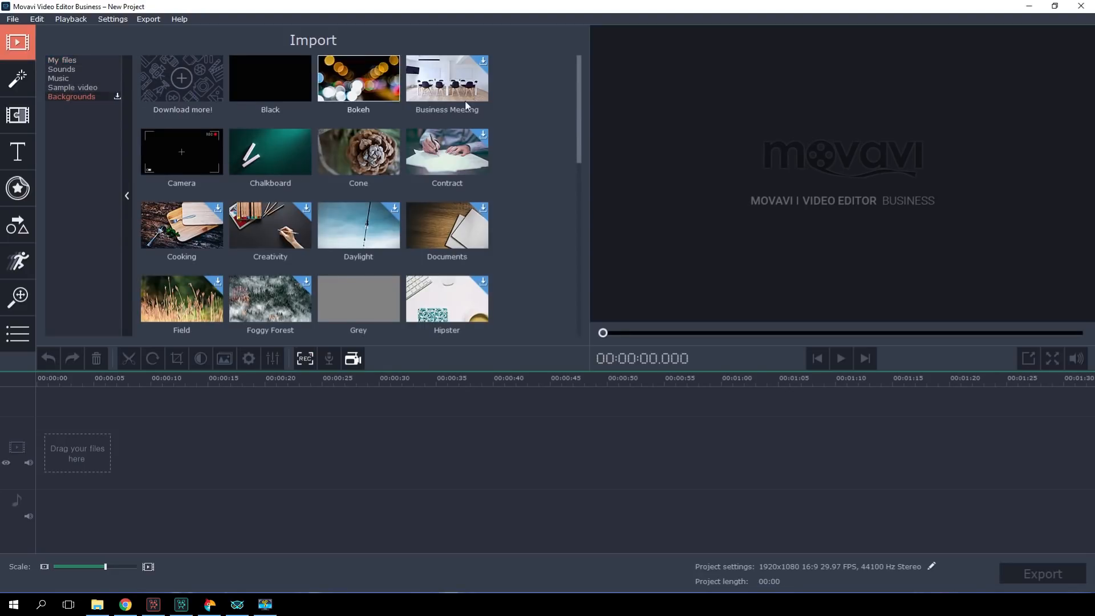
{"action": "scroll", "scroll_direction": "down", "scroll_amount": 3}
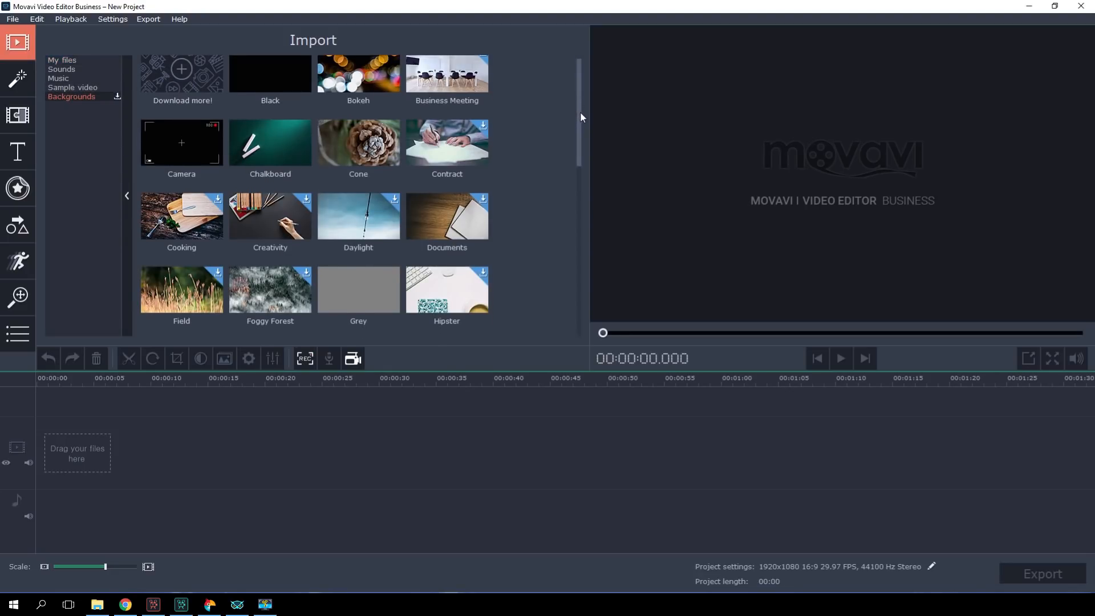
{"action": "scroll", "scroll_direction": "down", "scroll_amount": 3}
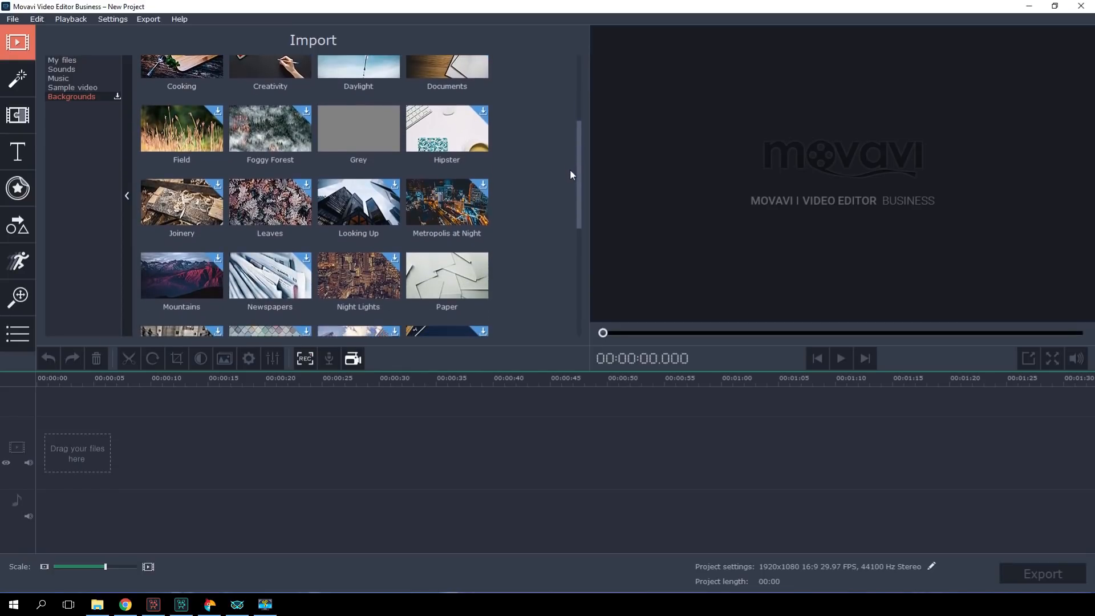
{"action": "scroll", "scroll_direction": "down", "scroll_amount": 3}
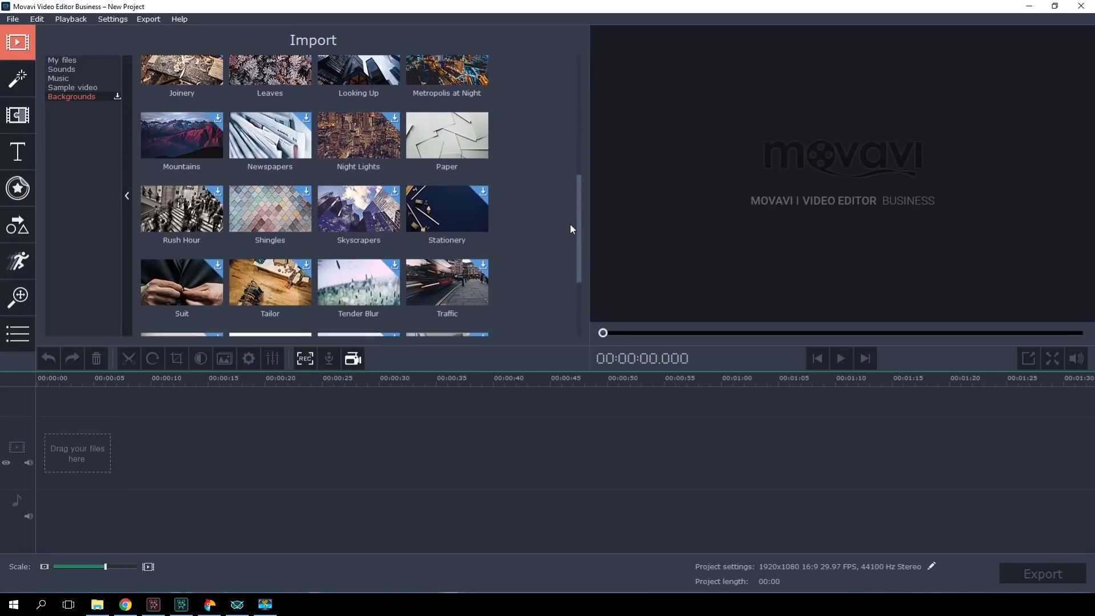
{"action": "scroll", "scroll_direction": "down", "scroll_amount": 3}
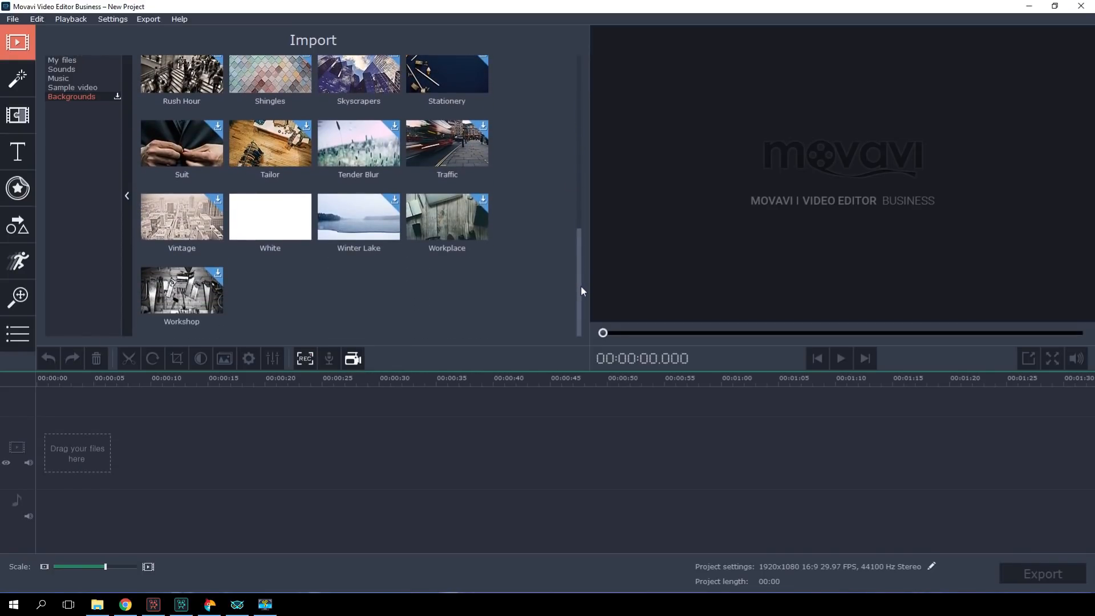
{"action": "scroll", "scroll_direction": "down", "scroll_amount": 3}
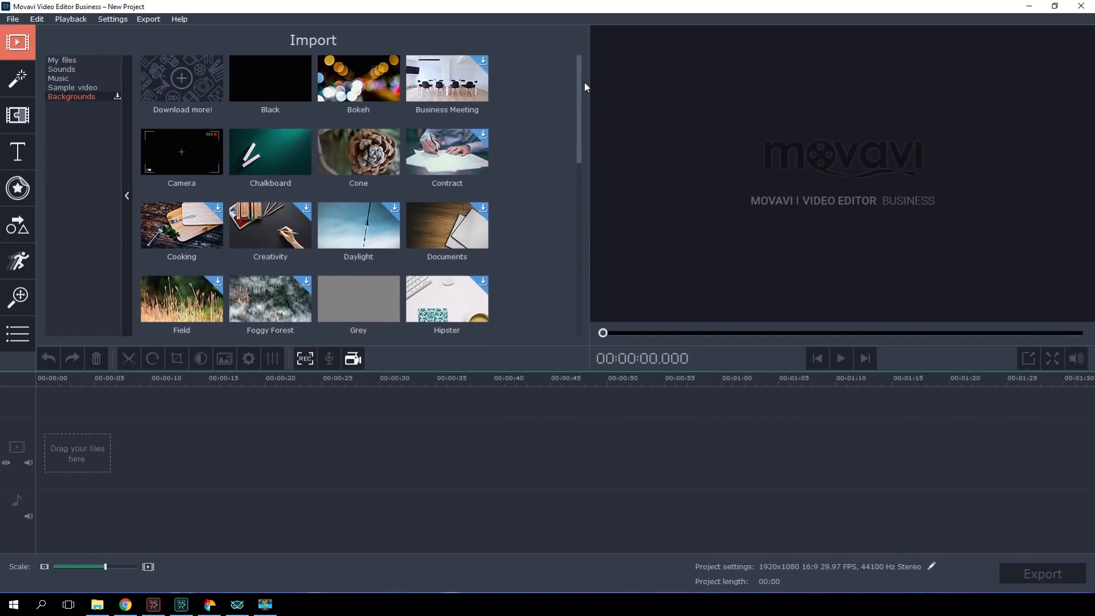
{"action": "scroll", "scroll_direction": "down", "scroll_amount": 3}
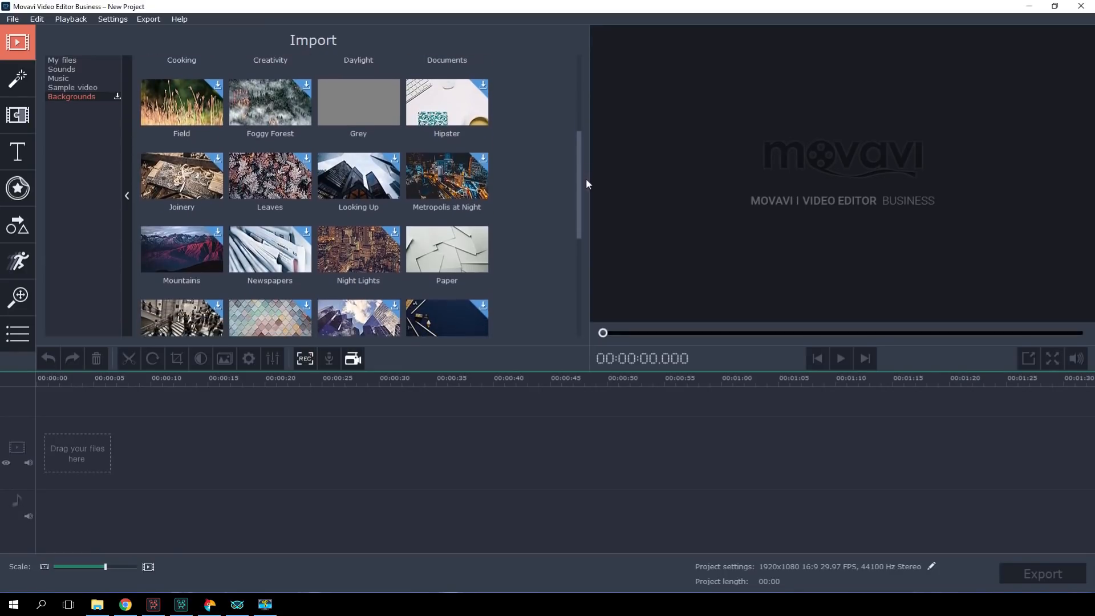
{"action": "left_click_drag", "start_coordinate": [446, 248], "coordinate": [218, 464]}
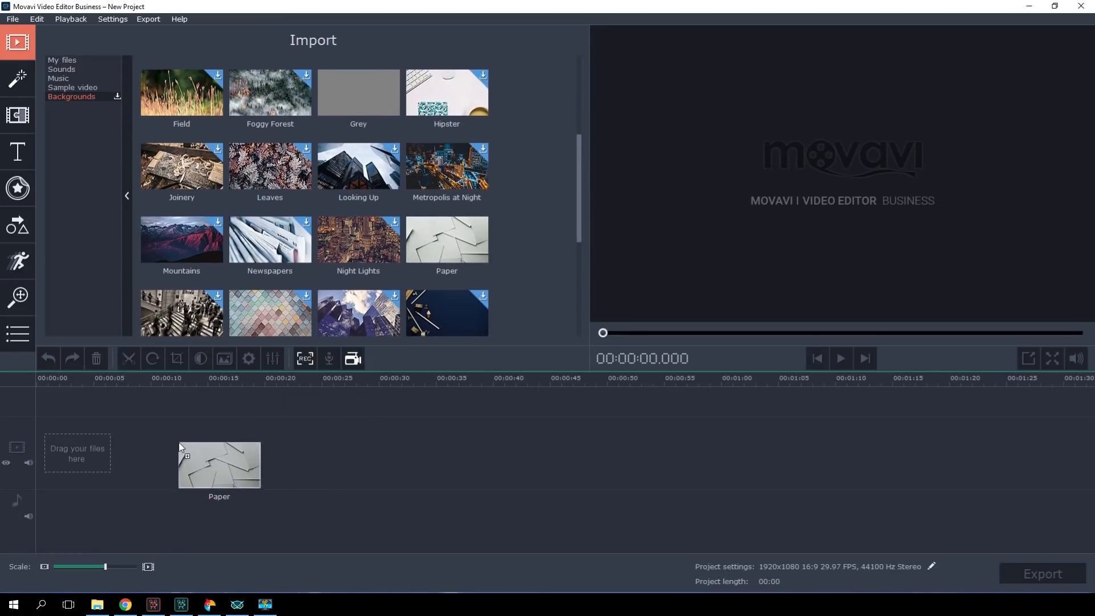
{"action": "left_click_drag", "start_coordinate": [218, 464], "coordinate": [59, 466]}
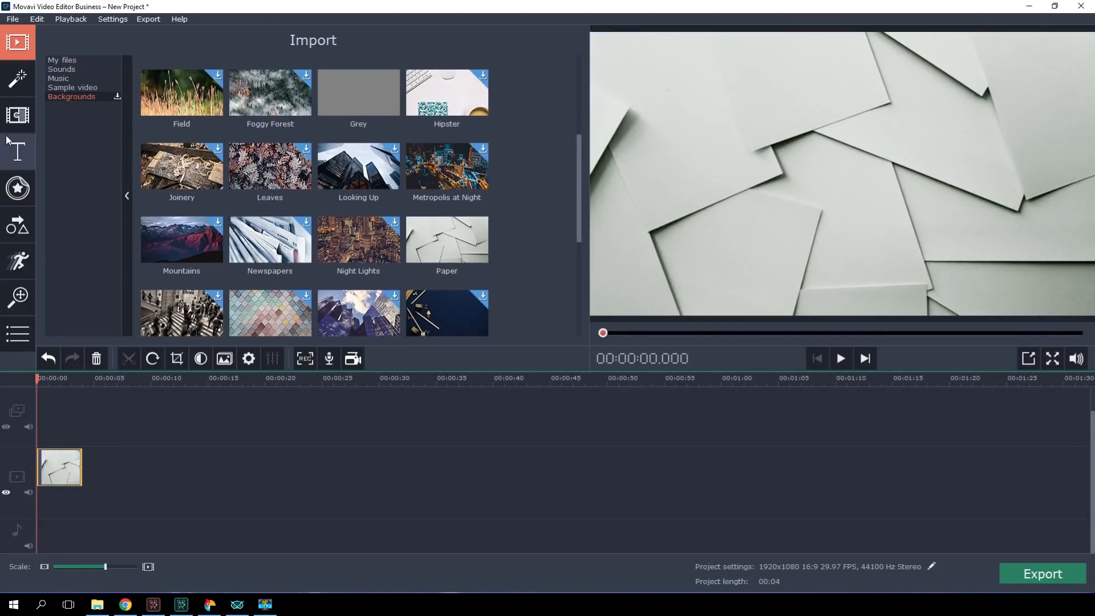
Step: Add a Footnotes title reading 'COMPANY PROFILE' over the Paper slide and enlarge its font
{"action": "left_click", "coordinate": [18, 152]}
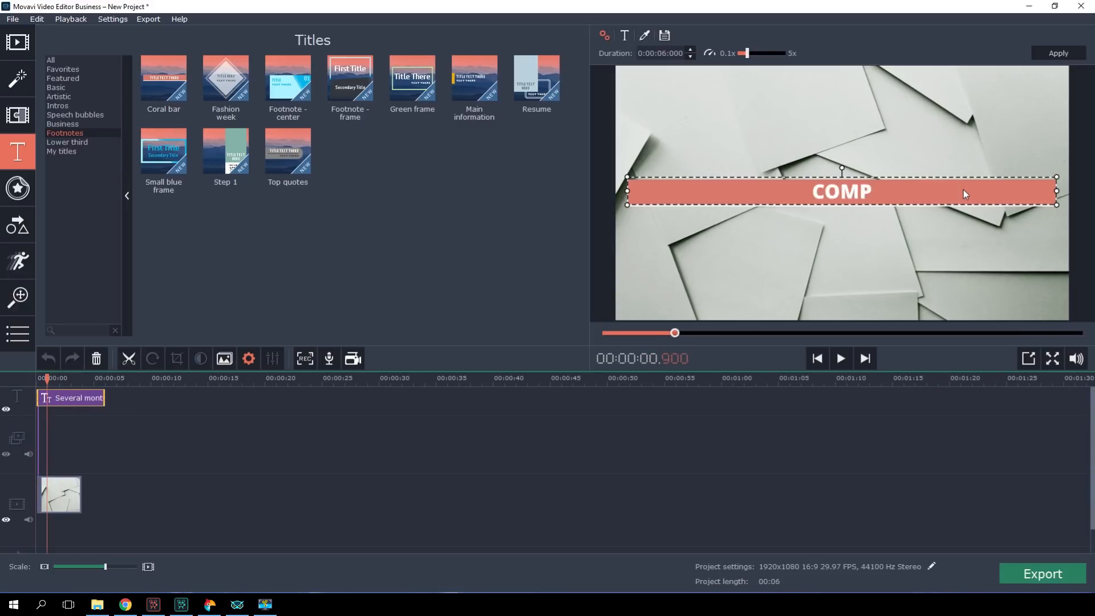
{"action": "type", "text": "COMPANY PROFILE"}
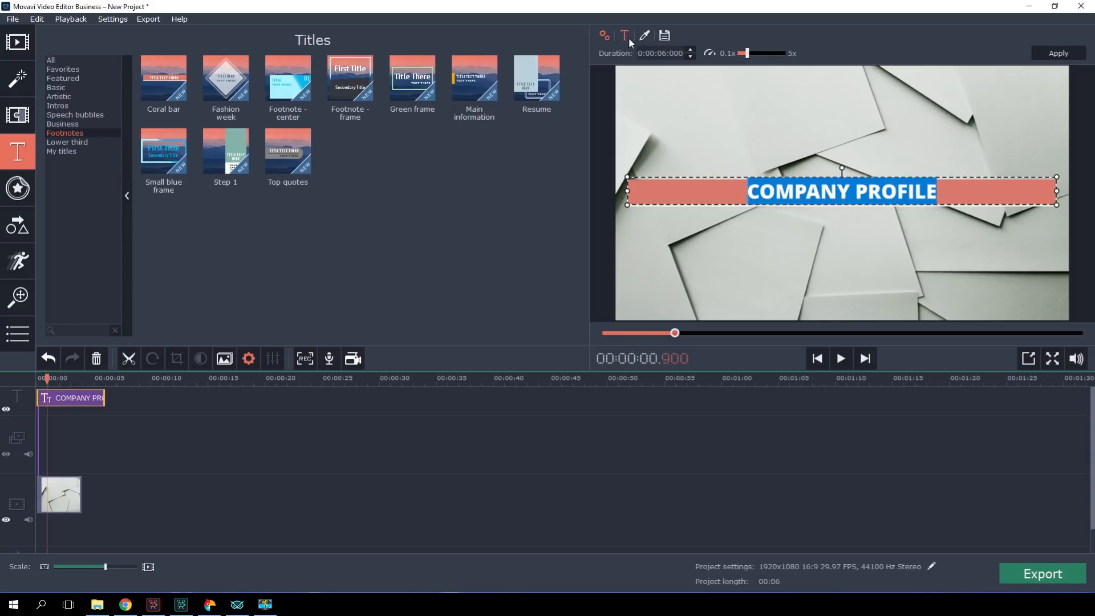
{"action": "left_click", "coordinate": [624, 35]}
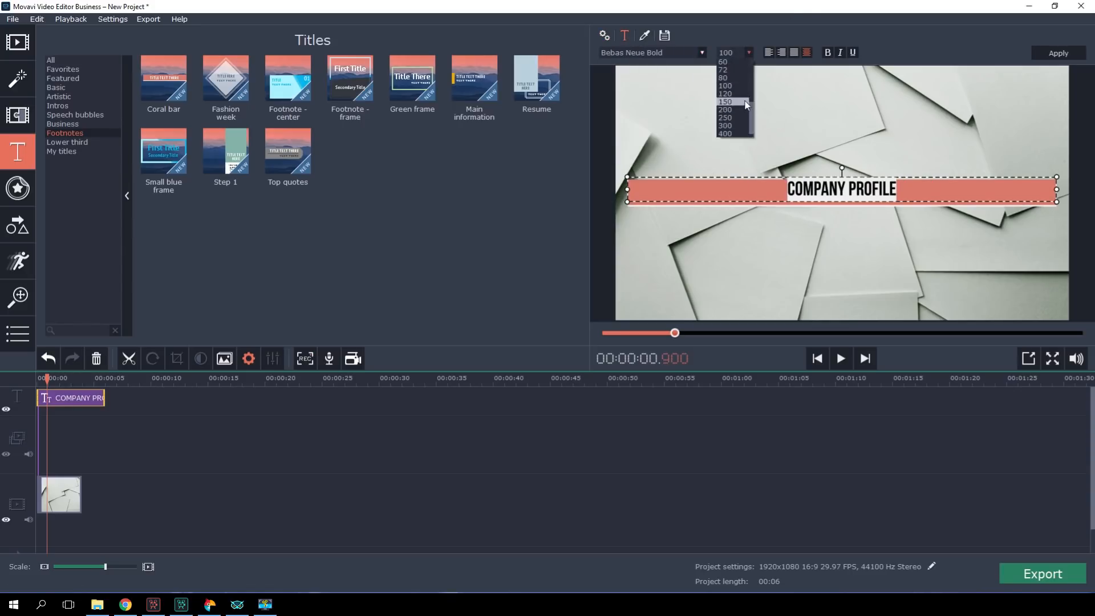
{"action": "left_click", "coordinate": [725, 102]}
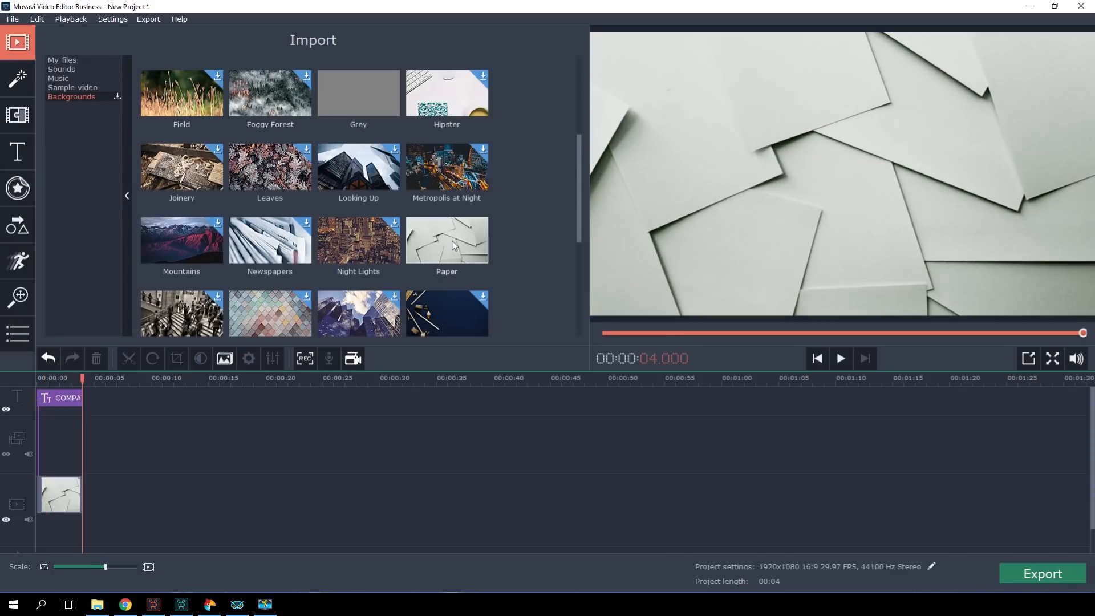
Step: Add another Paper slide and place the Business 'Orange - center' title over it
{"action": "double_click", "coordinate": [445, 239]}
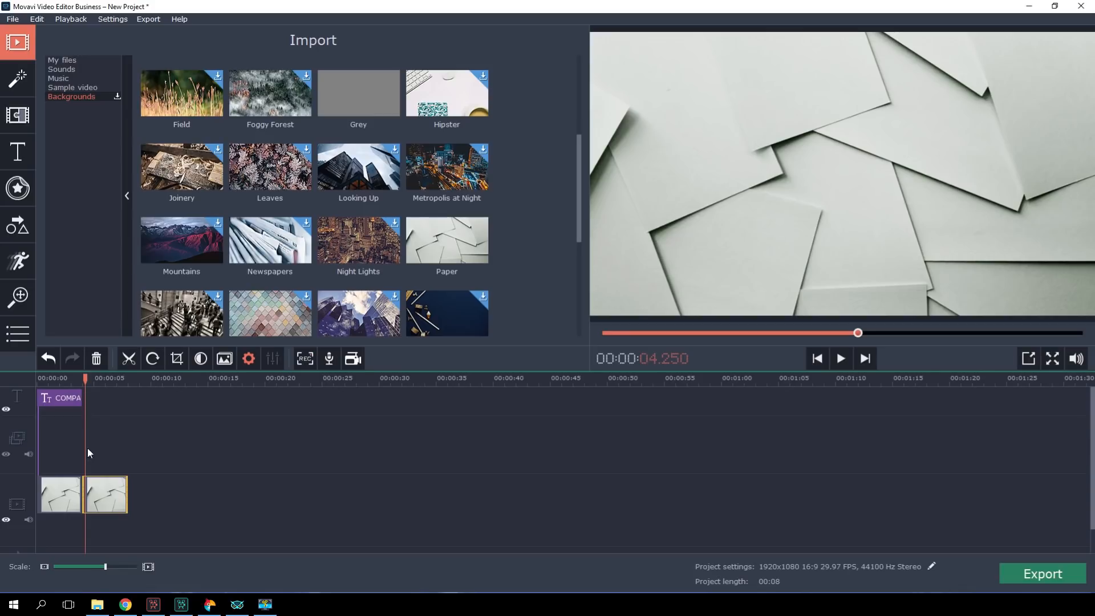
{"action": "mouse_move", "coordinate": [92, 496]}
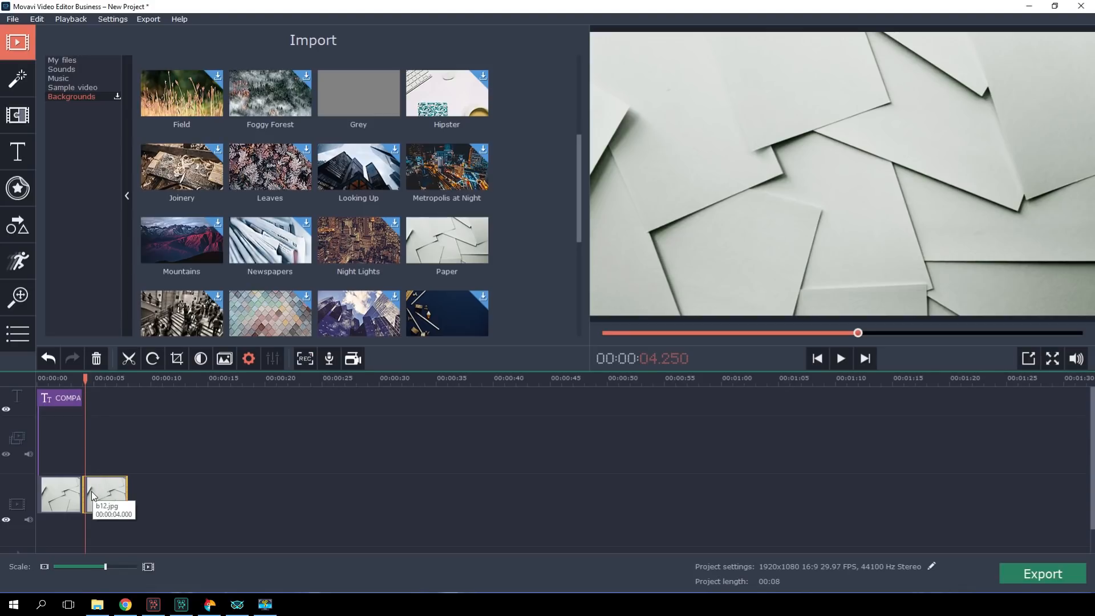
{"action": "left_click", "coordinate": [18, 152]}
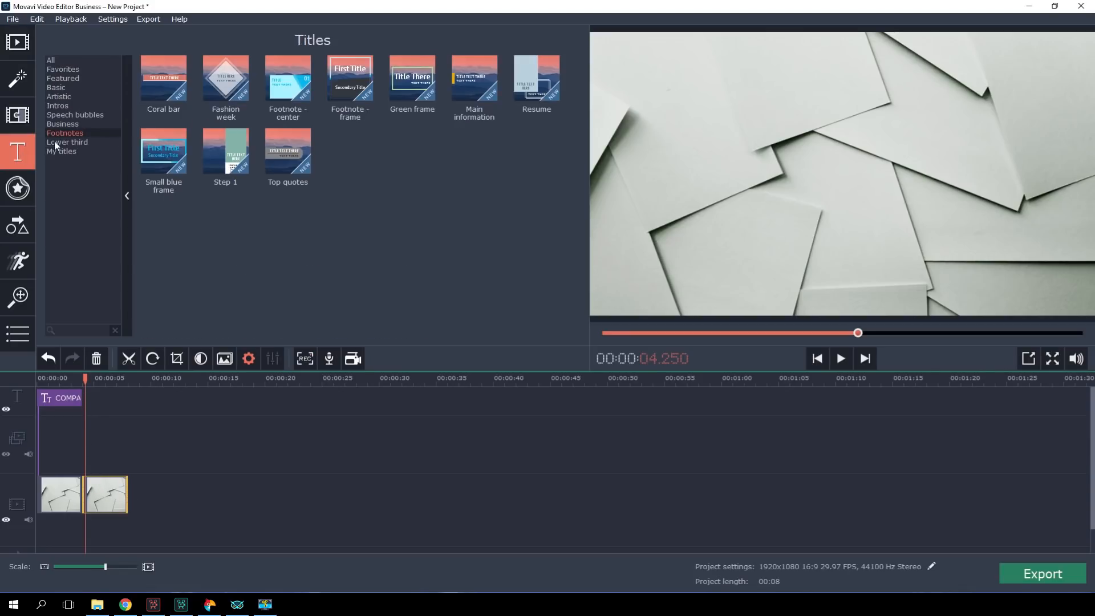
{"action": "left_click", "coordinate": [63, 124]}
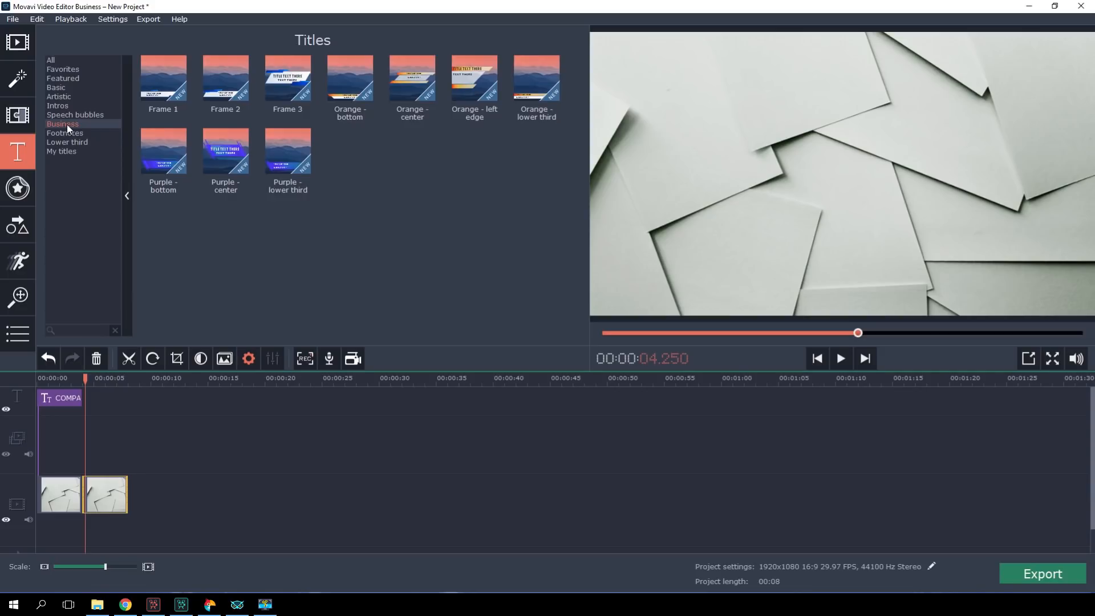
{"action": "left_click_drag", "start_coordinate": [411, 77], "coordinate": [159, 411]}
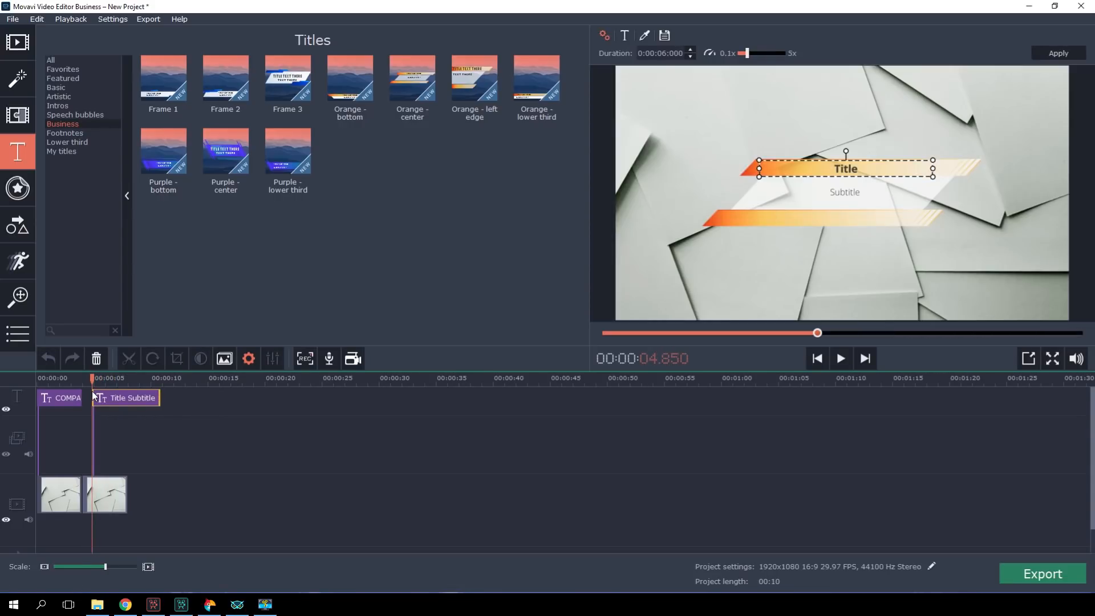
Step: Enter TALK TO ME as the orange title's text and edit its subtitle line
{"action": "type", "text": "TALK TO ME"}
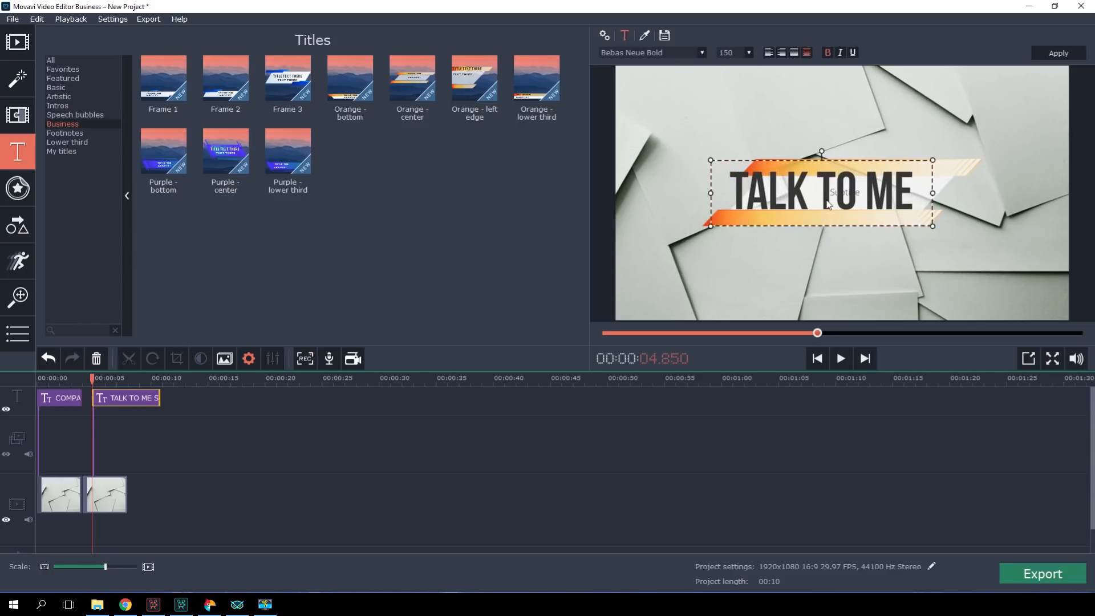
{"action": "left_click", "coordinate": [844, 194]}
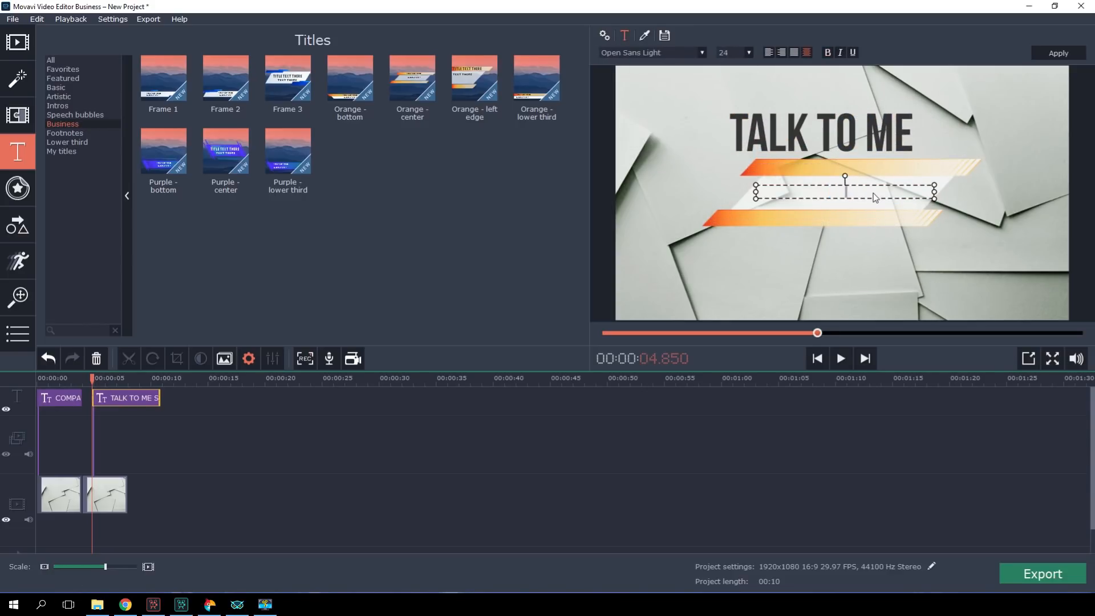
{"action": "left_click", "coordinate": [748, 52]}
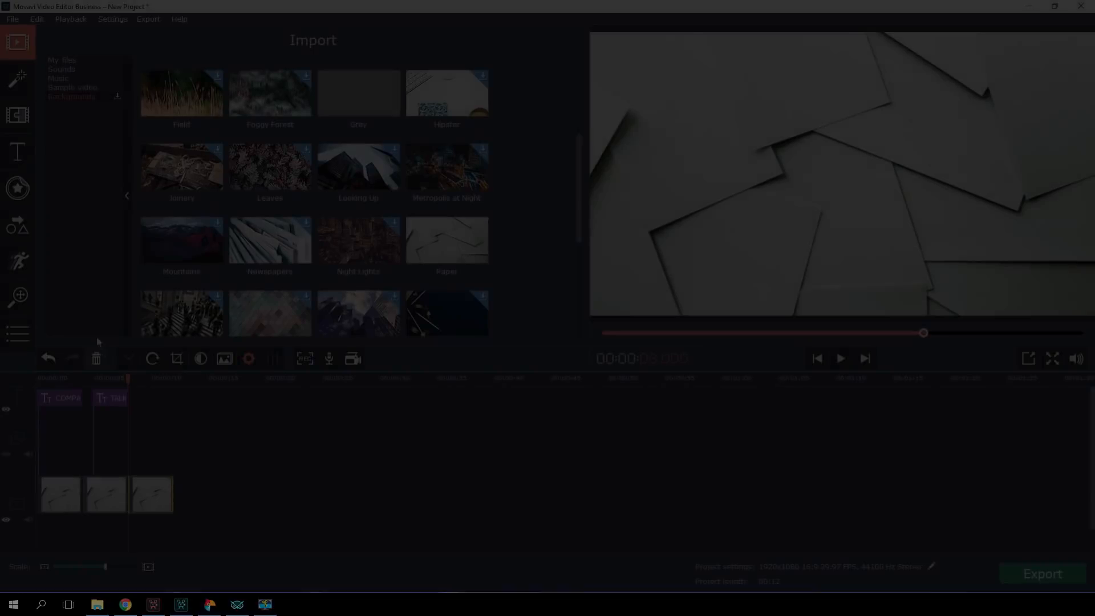
Step: Add a yellow rectangle shape callout and a Basic title reading 'SERVICES'
{"action": "left_click", "coordinate": [17, 224]}
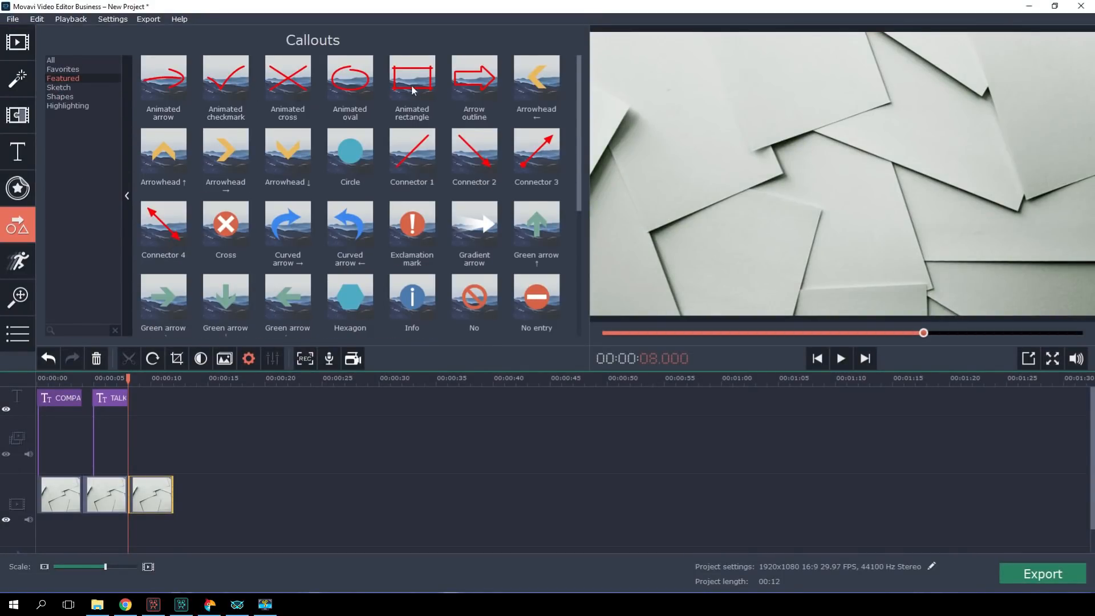
{"action": "scroll", "scroll_direction": "down", "scroll_amount": 3}
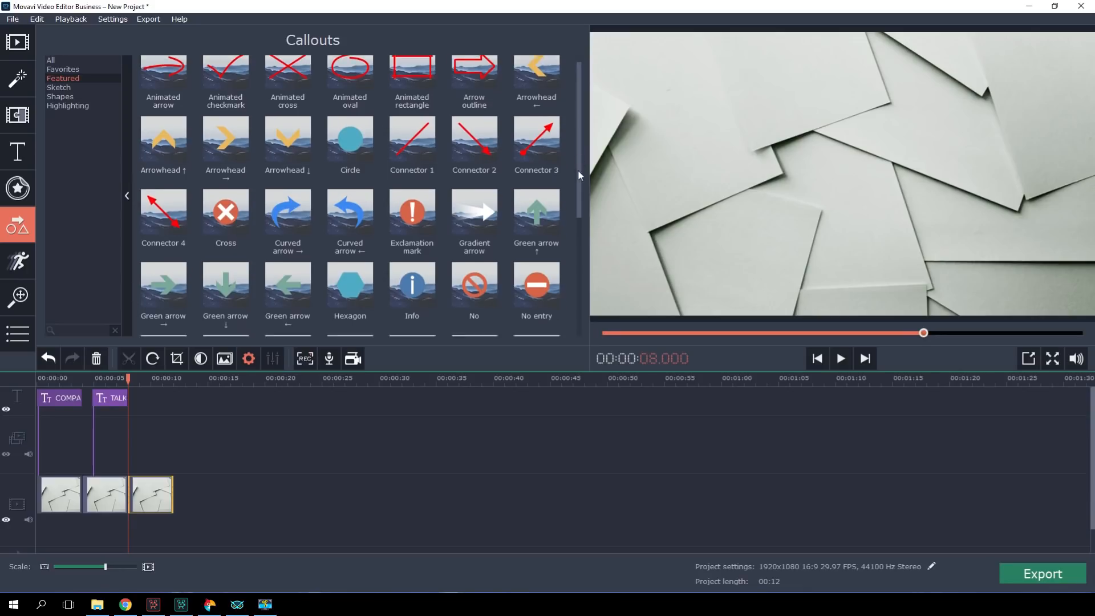
{"action": "scroll", "scroll_direction": "down", "scroll_amount": 3}
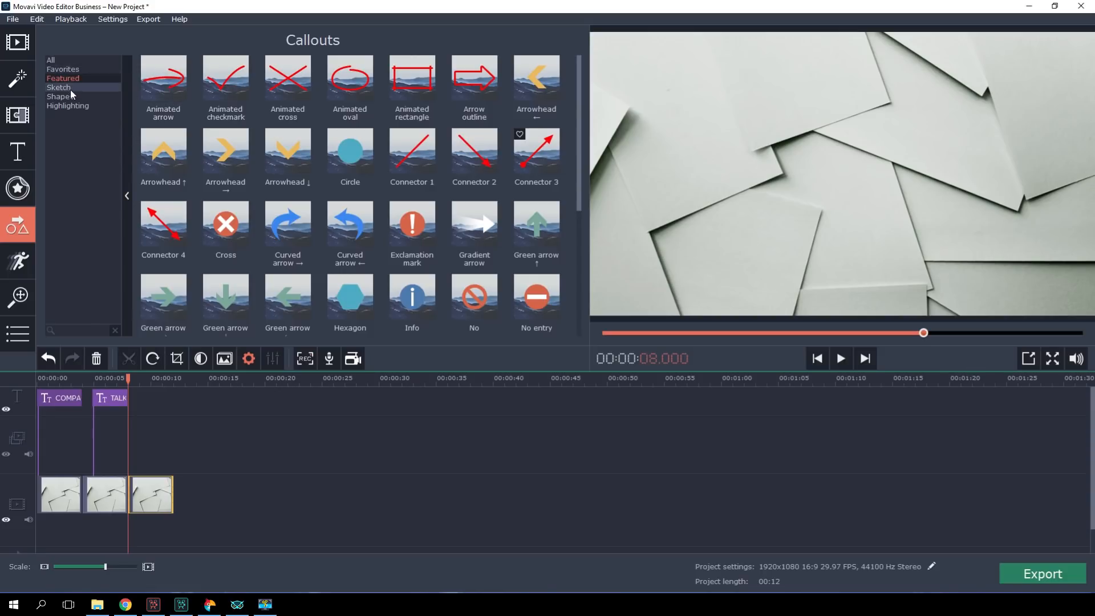
{"action": "left_click", "coordinate": [68, 106]}
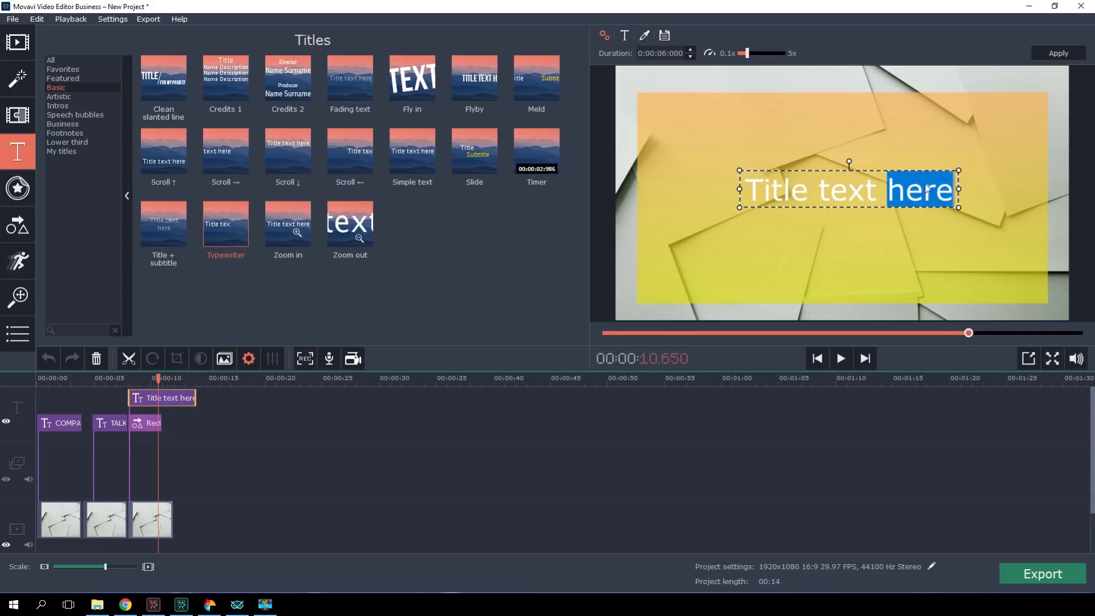
{"action": "type", "text": "SERVICES"}
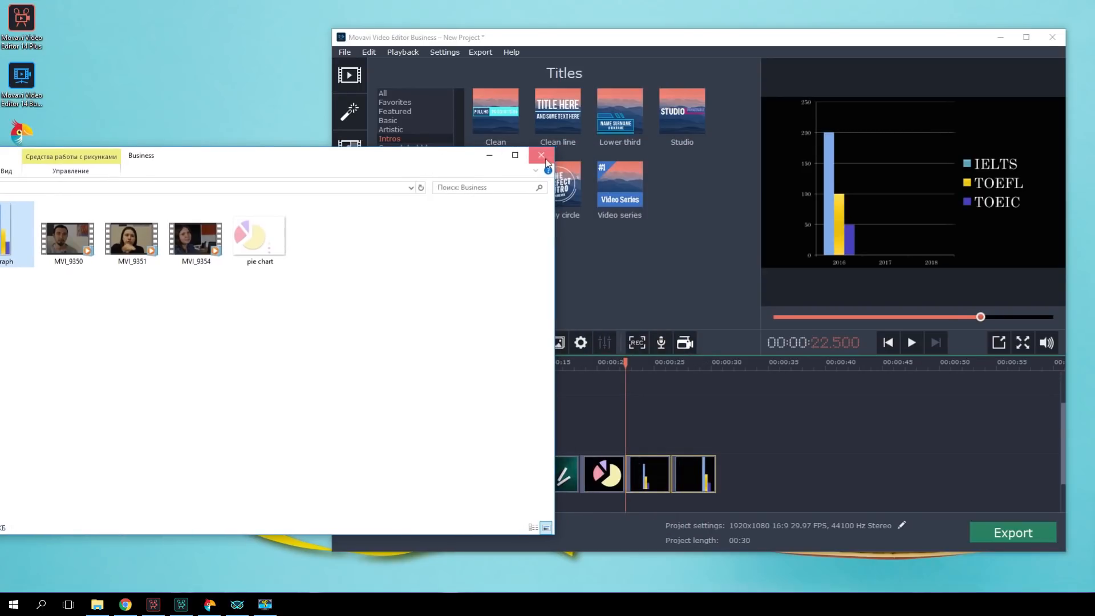
Step: Close File Explorer and overlay the pie chart as picture in picture
{"action": "left_click", "coordinate": [541, 155]}
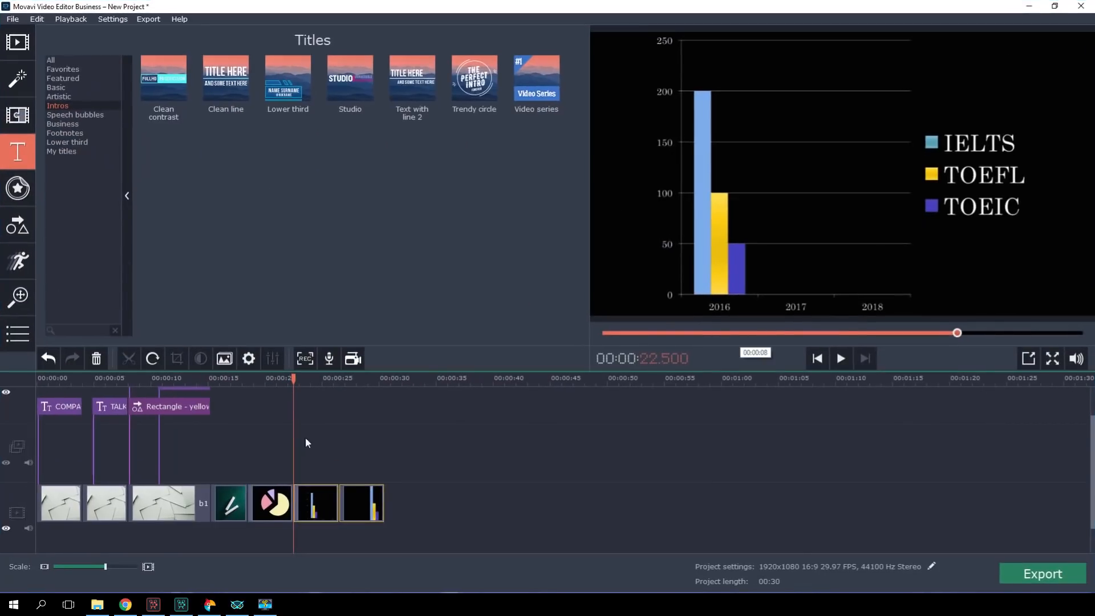
{"action": "left_click", "coordinate": [256, 377]}
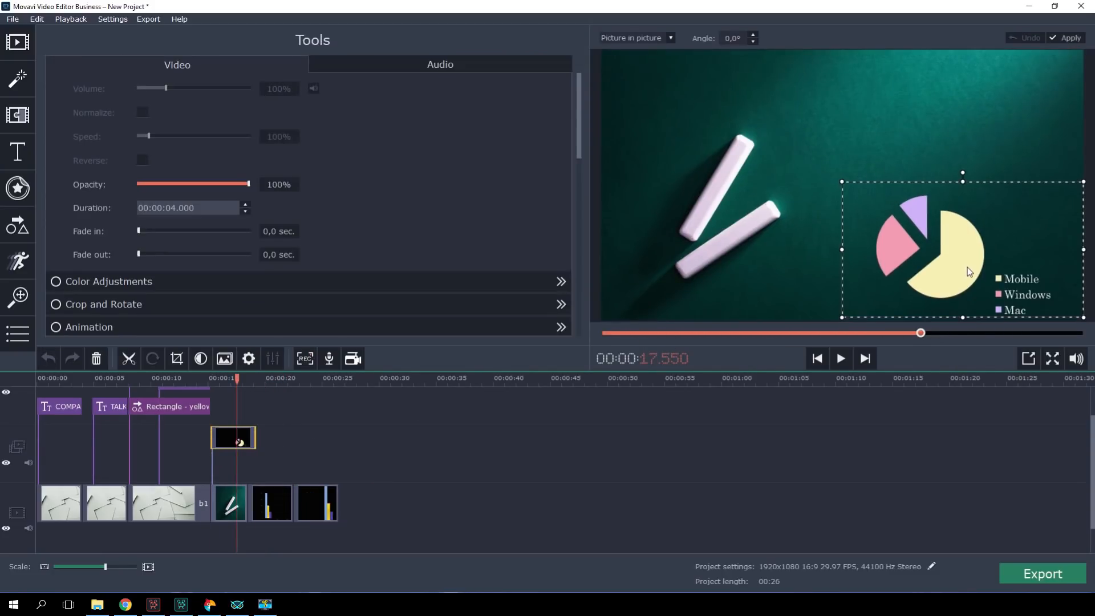
{"action": "left_click", "coordinate": [17, 151]}
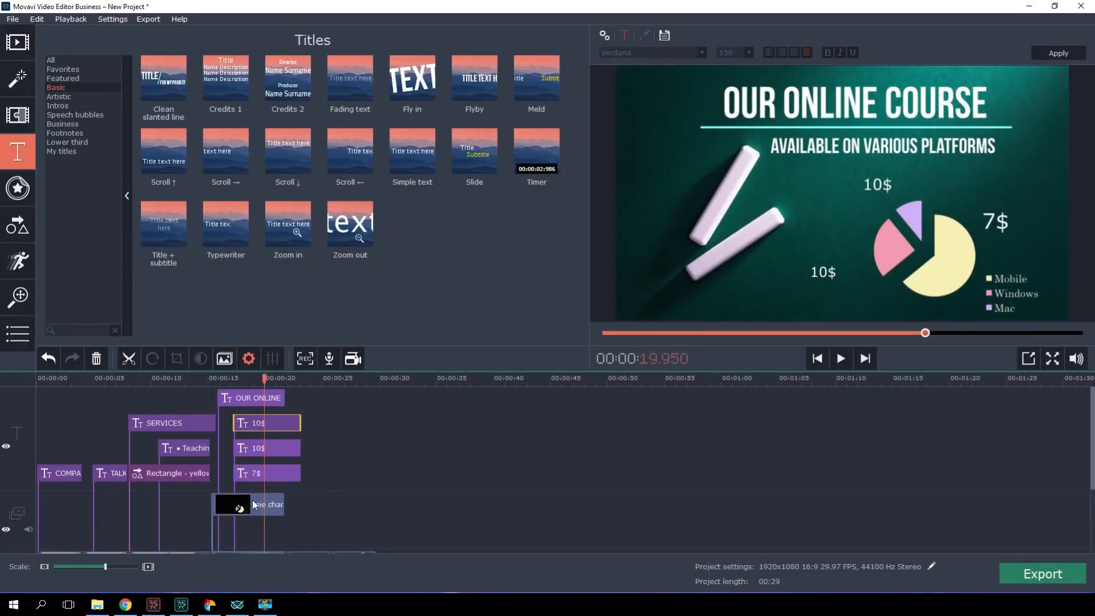
Step: Resize the 7$ price label's font and add the Sketch animated arrow callout
{"action": "left_click", "coordinate": [749, 53]}
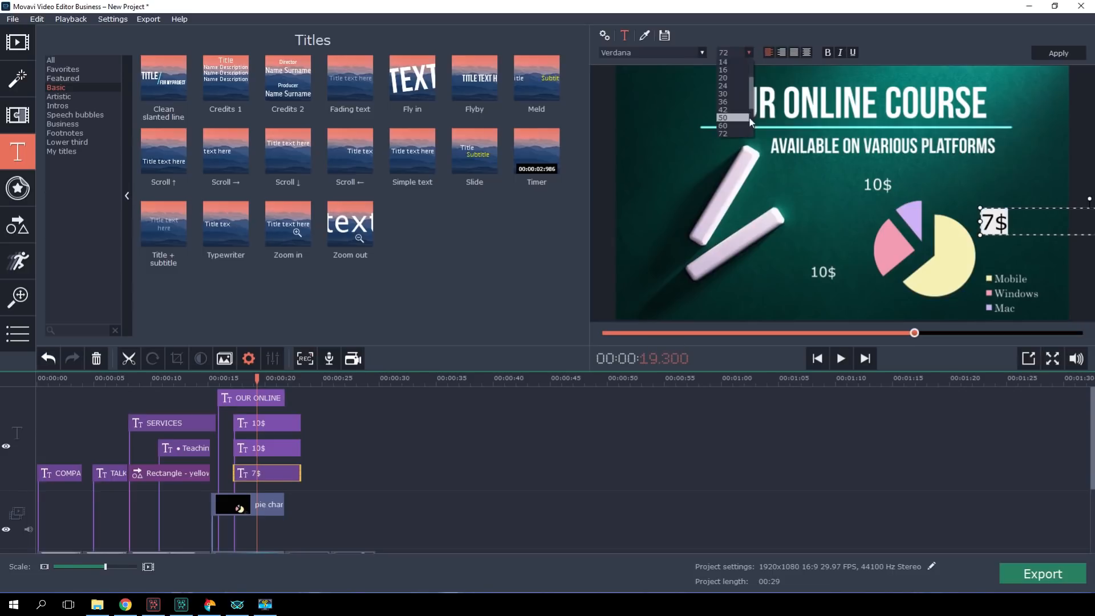
{"action": "left_click", "coordinate": [17, 225]}
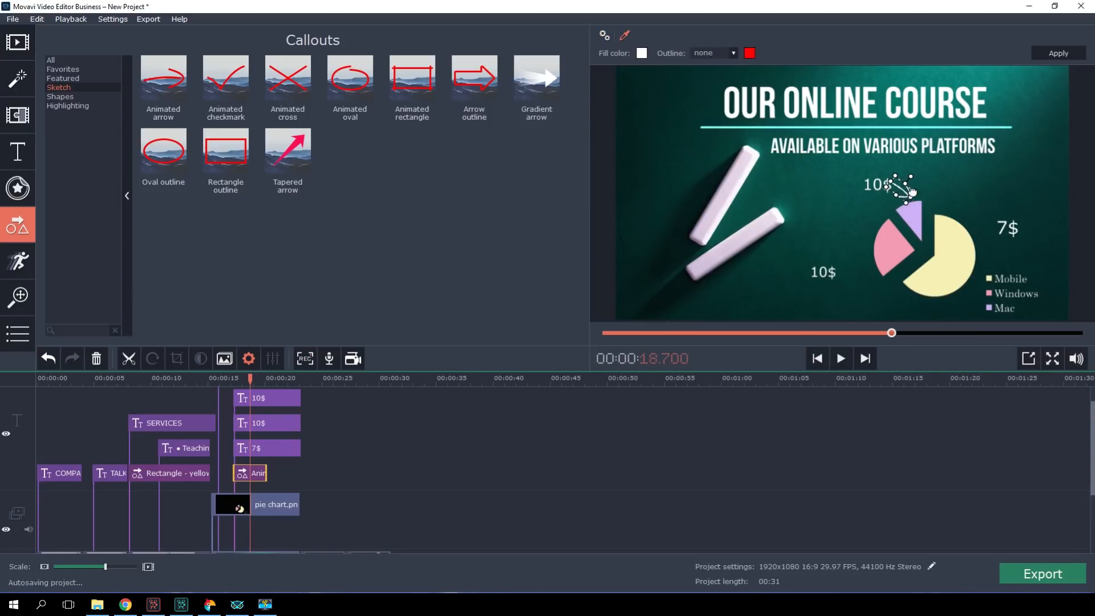
{"action": "left_click", "coordinate": [840, 358]}
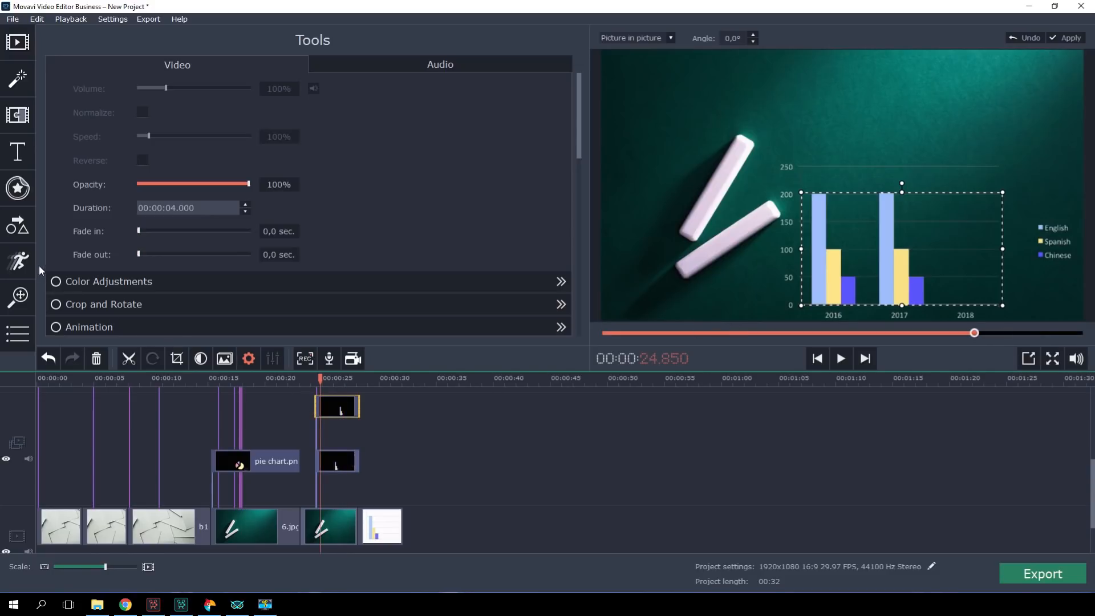
Step: Animate the exam results bar chart with keyframes and preview the animation
{"action": "left_click", "coordinate": [18, 261]}
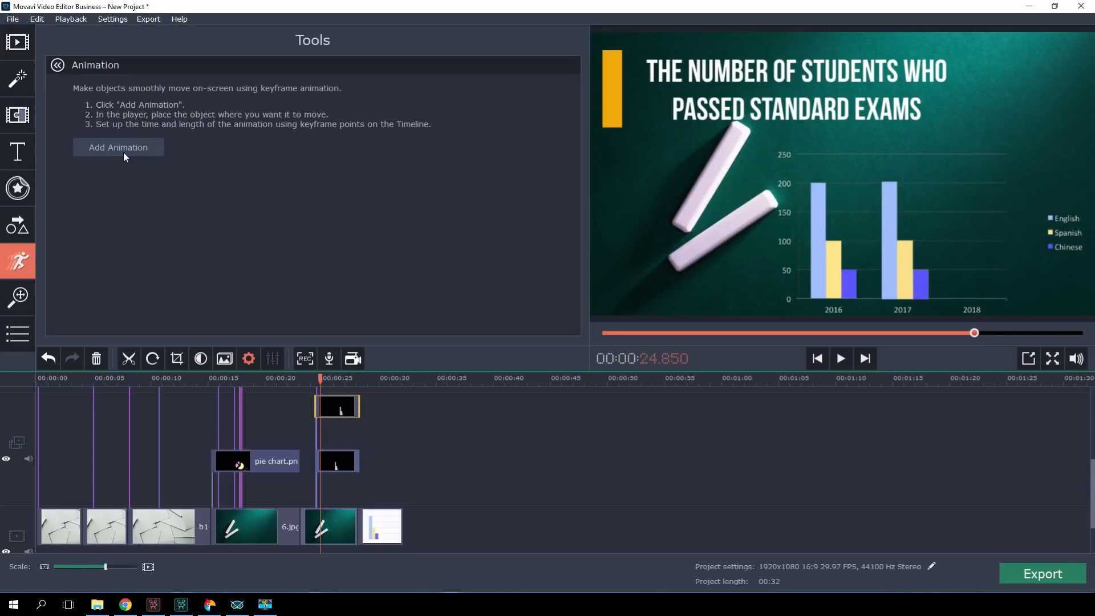
{"action": "left_click", "coordinate": [118, 148]}
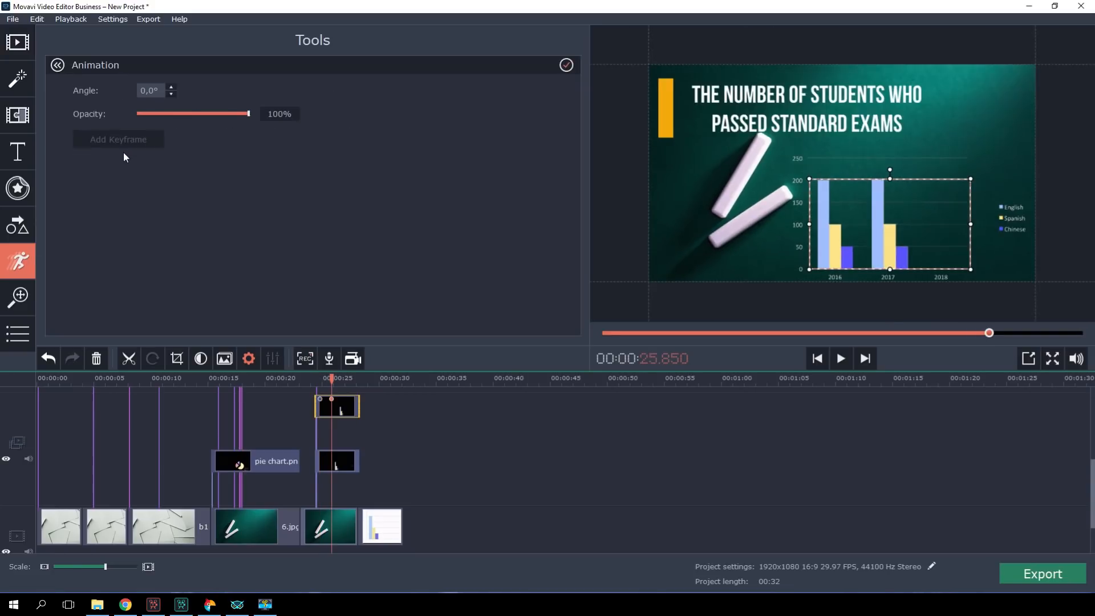
{"action": "mouse_move", "coordinate": [223, 303]}
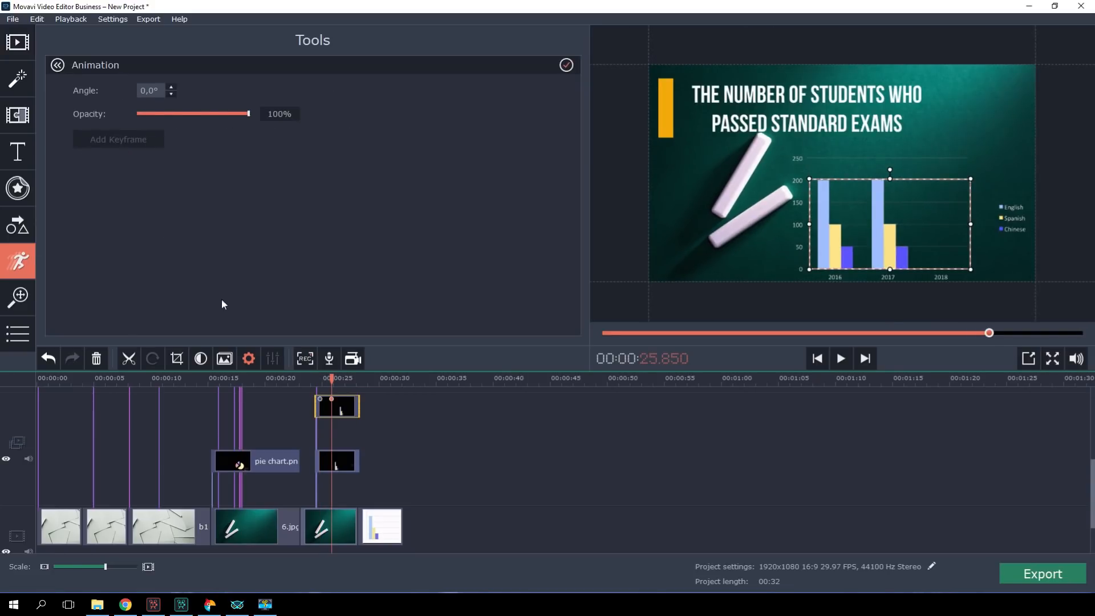
{"action": "mouse_move", "coordinate": [343, 401]}
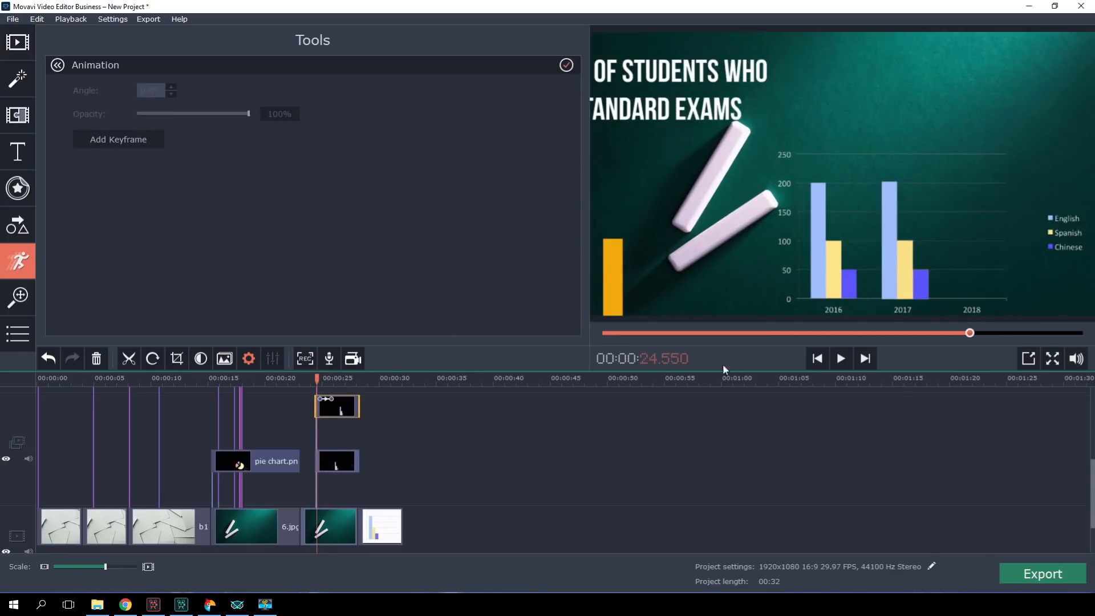
{"action": "mouse_move", "coordinate": [841, 358]}
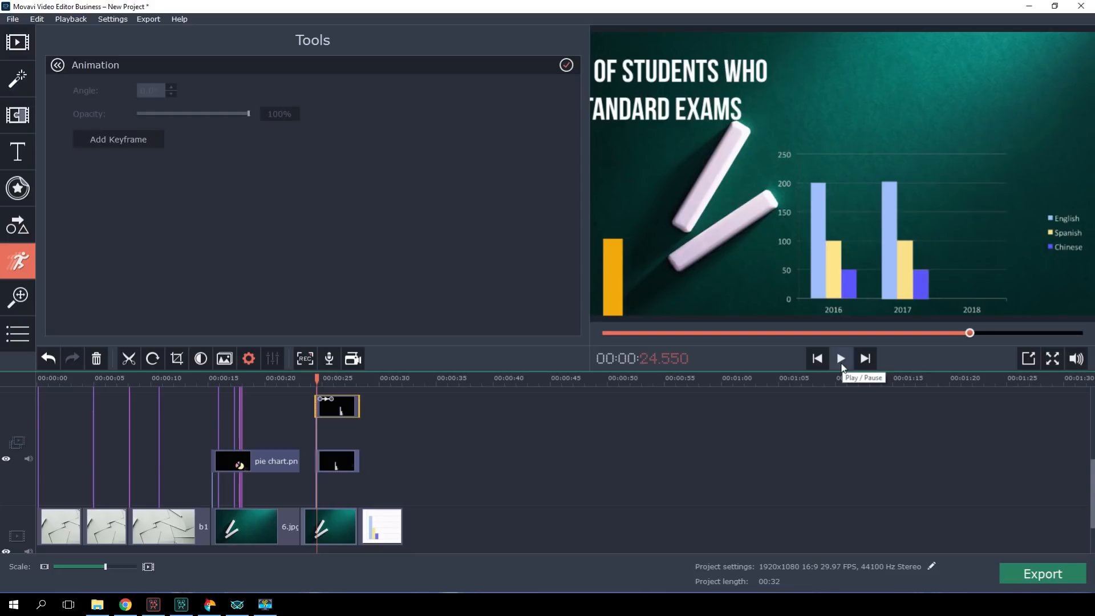
{"action": "left_click", "coordinate": [840, 358]}
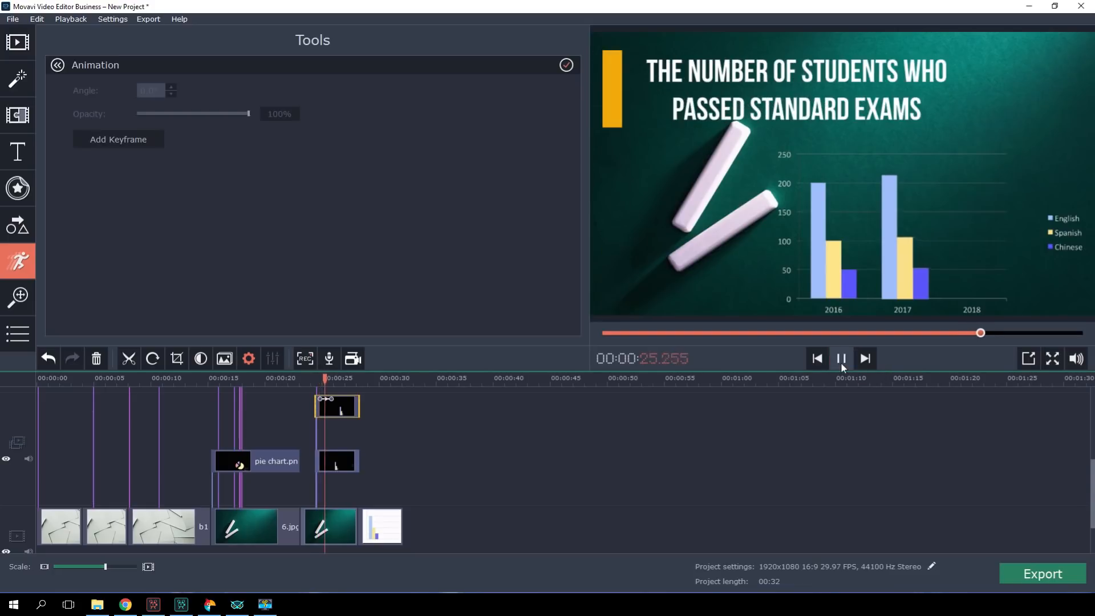
{"action": "left_click", "coordinate": [841, 359]}
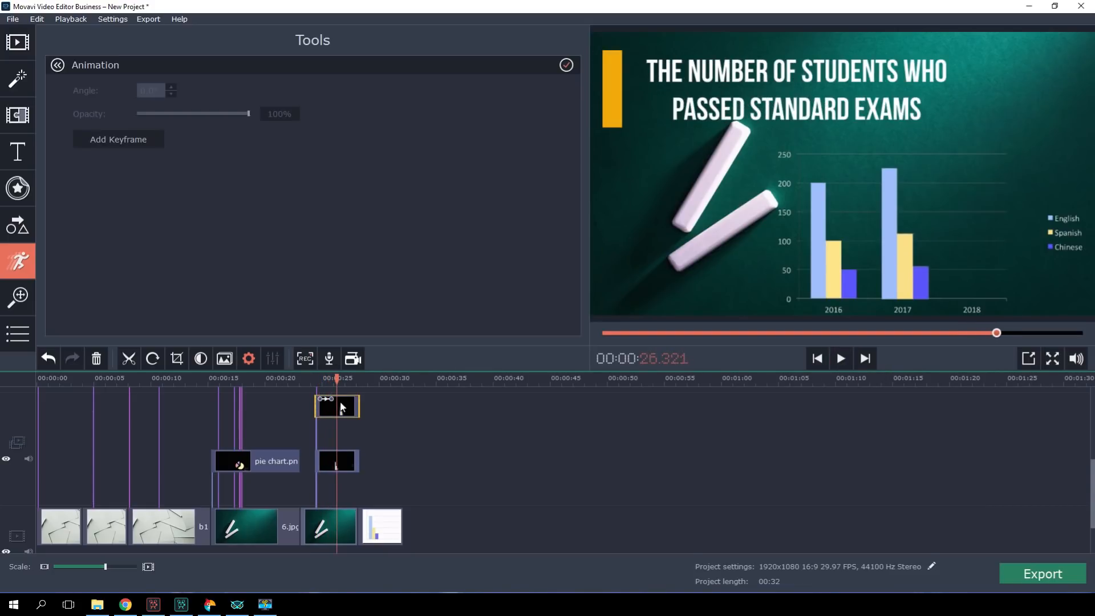
{"action": "right_click", "coordinate": [337, 407]}
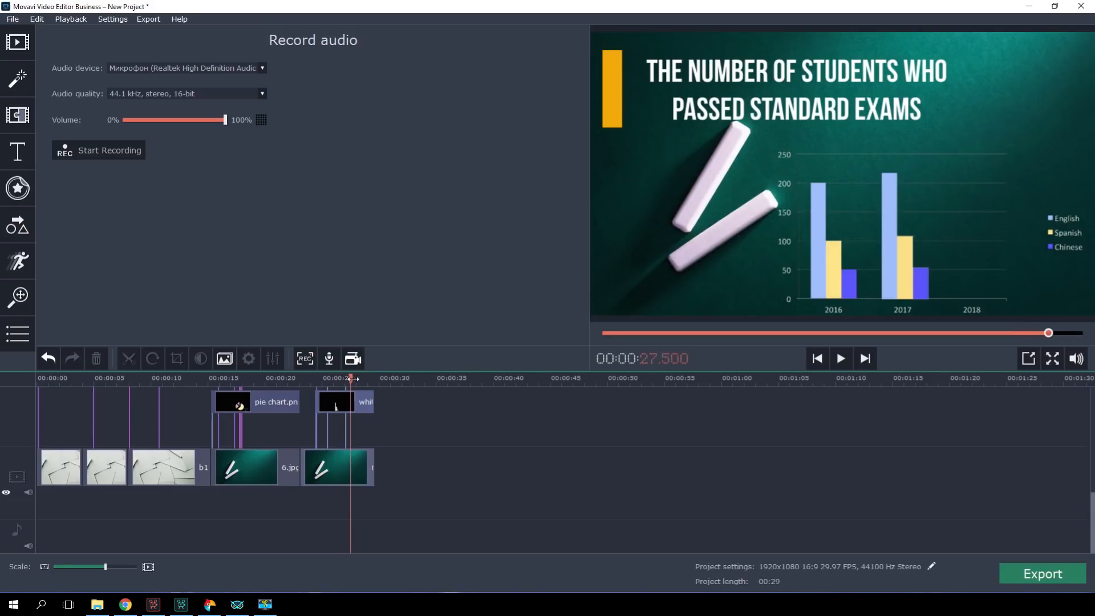
Step: Keep the current microphone, adjust its volume, and keep 44.1 kHz stereo 16-bit quality
{"action": "left_click", "coordinate": [18, 261]}
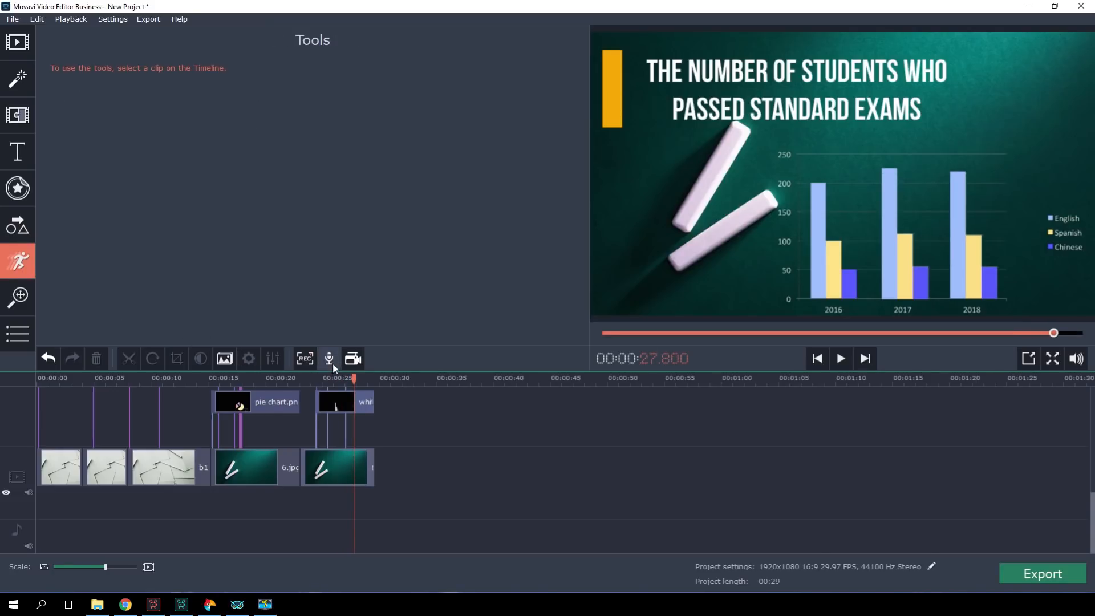
{"action": "mouse_move", "coordinate": [328, 358]}
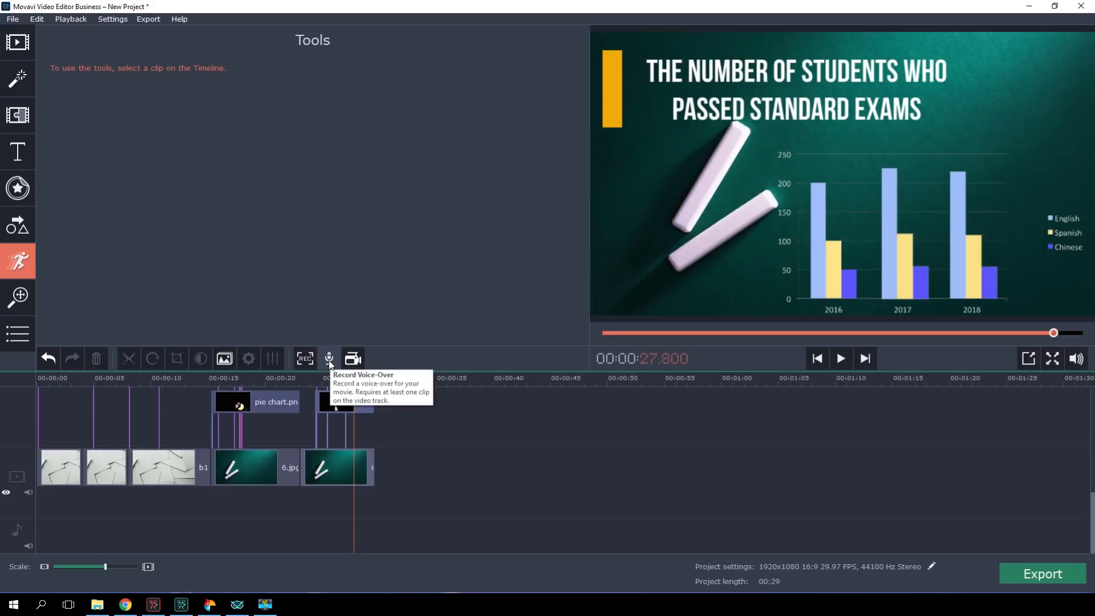
{"action": "left_click", "coordinate": [328, 358]}
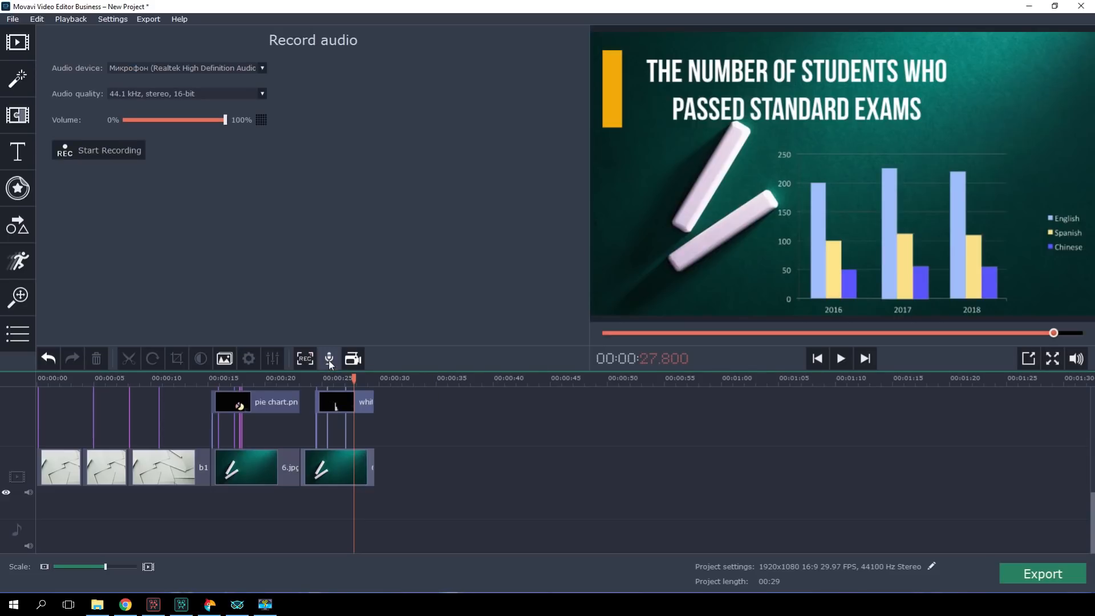
{"action": "left_click", "coordinate": [262, 67]}
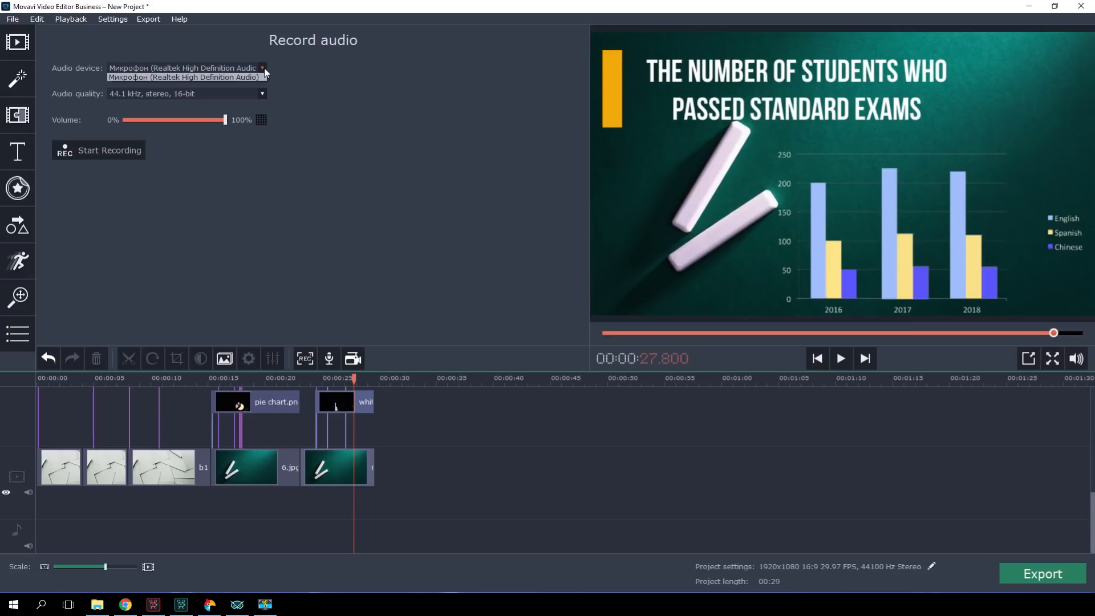
{"action": "left_click", "coordinate": [185, 77]}
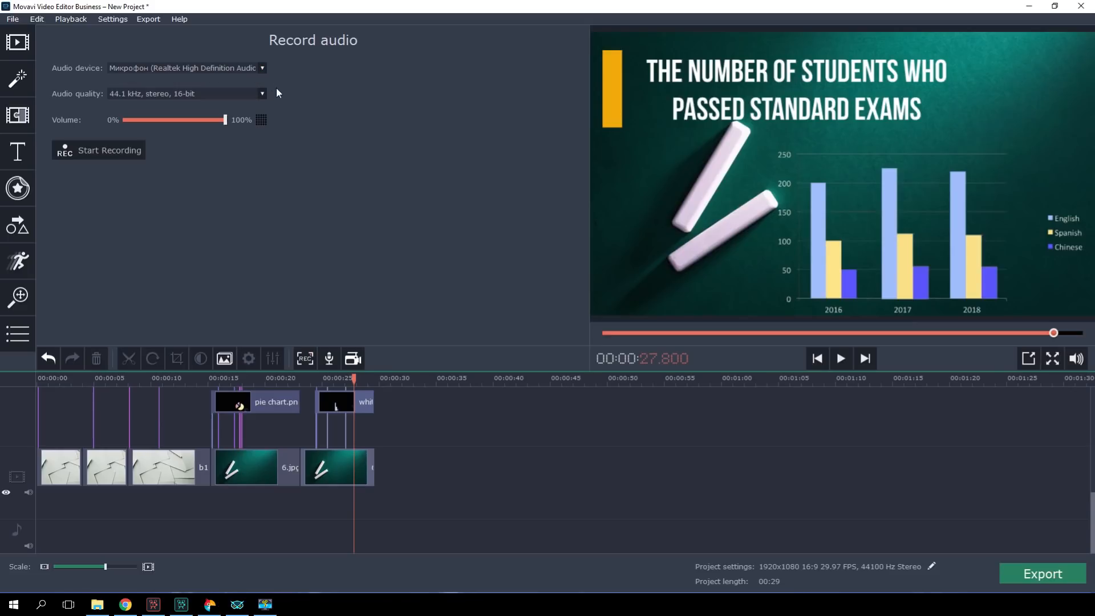
{"action": "left_click_drag", "start_coordinate": [225, 120], "coordinate": [186, 120]}
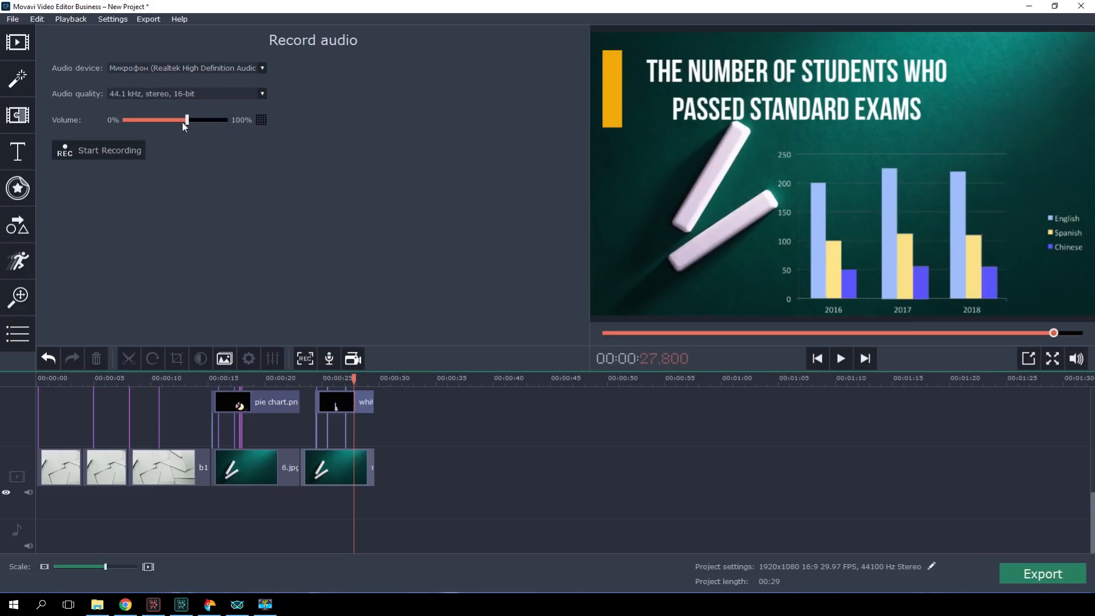
{"action": "left_click_drag", "start_coordinate": [186, 119], "coordinate": [225, 119]}
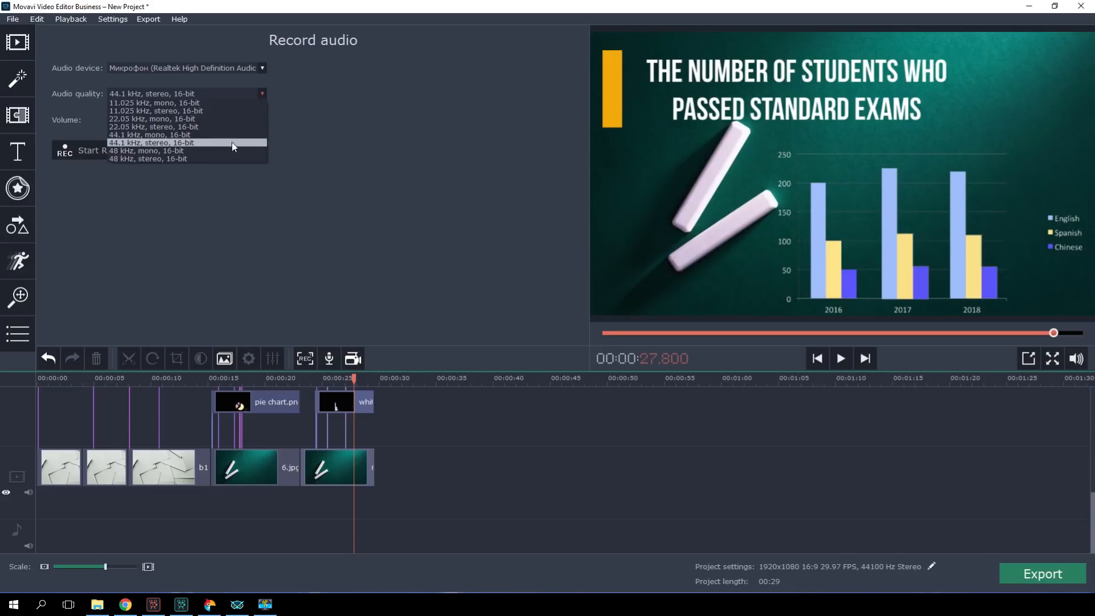
{"action": "left_click", "coordinate": [97, 150]}
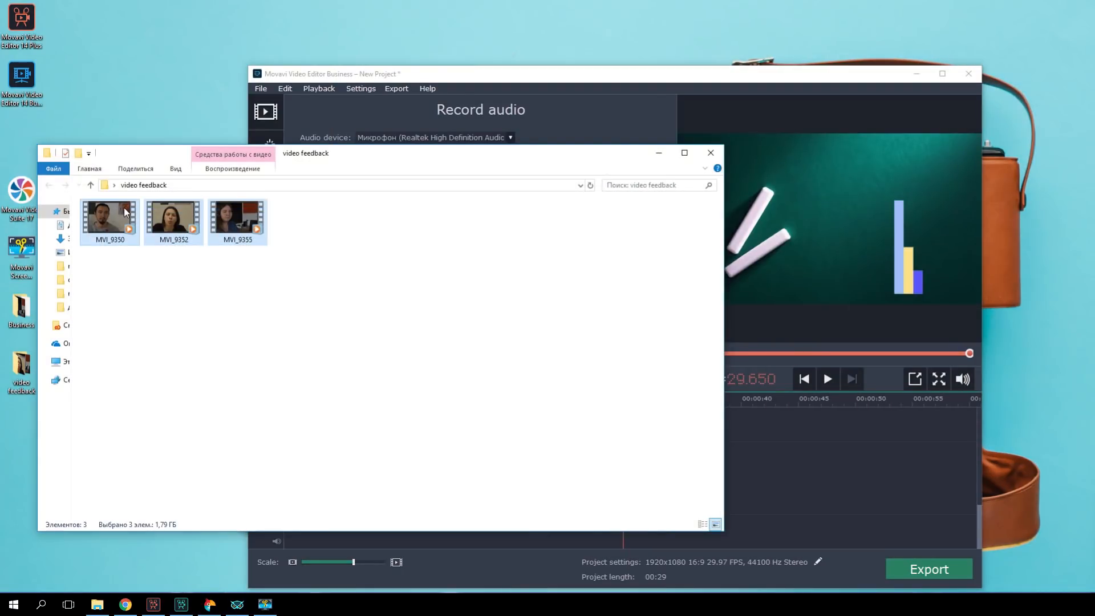
{"action": "mouse_move", "coordinate": [760, 448]}
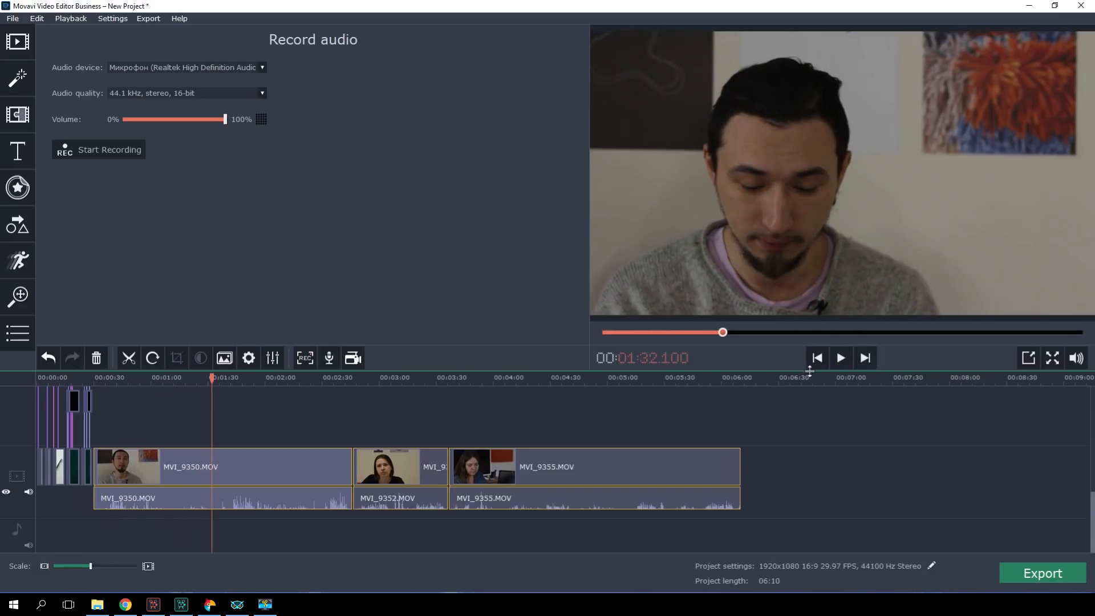
Step: Play back the first client feedback clip on the timeline to review it
{"action": "left_click", "coordinate": [840, 357]}
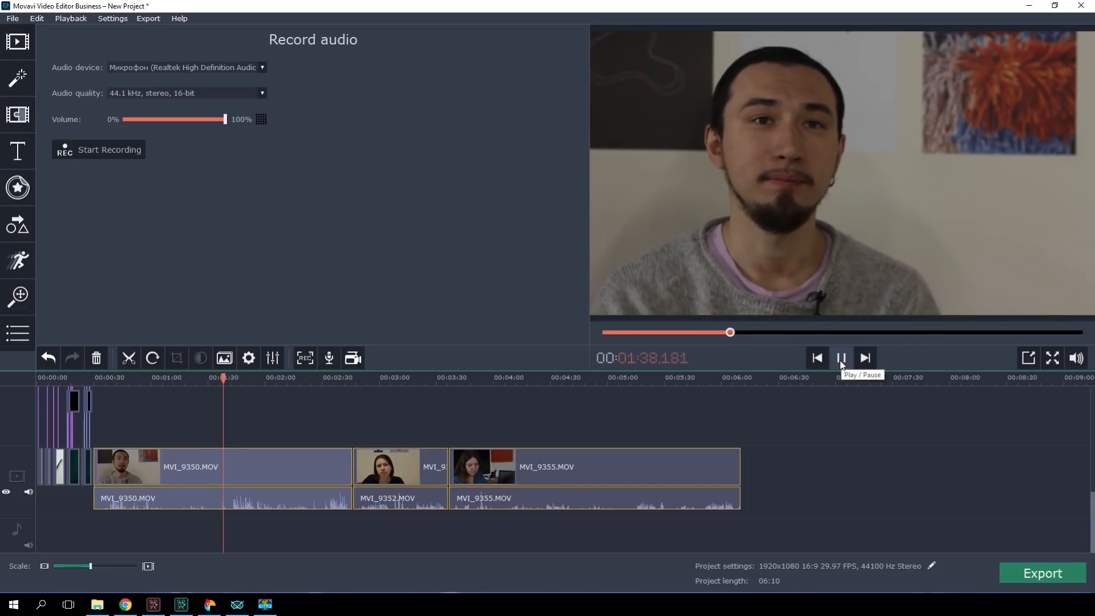
Step: Stop playback at the cut point and delete the unwanted part of the feedback clip
{"action": "left_click", "coordinate": [840, 358]}
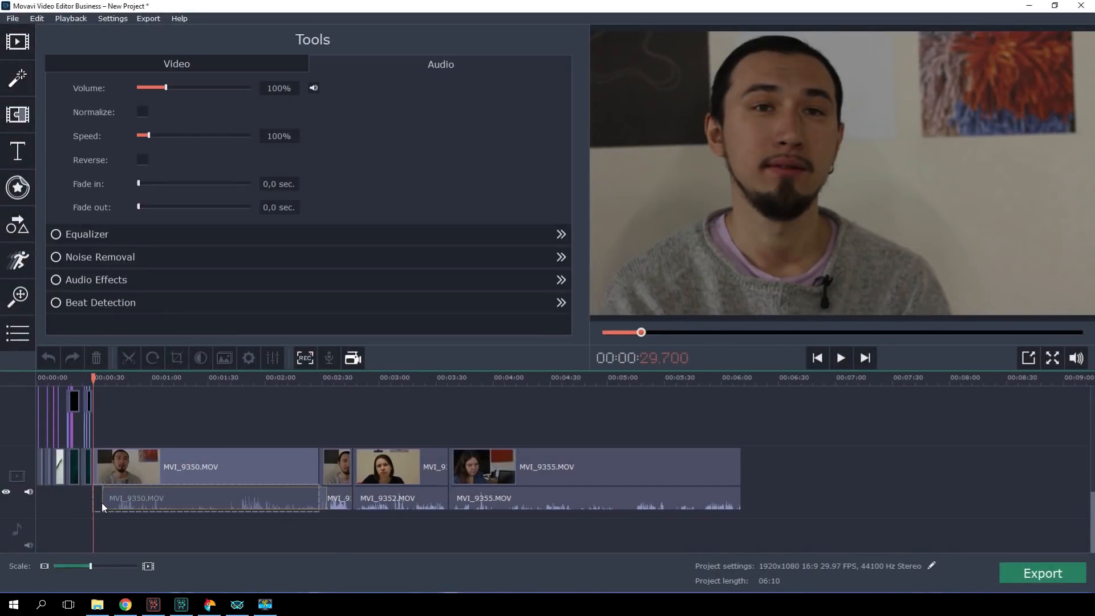
{"action": "left_click", "coordinate": [203, 466]}
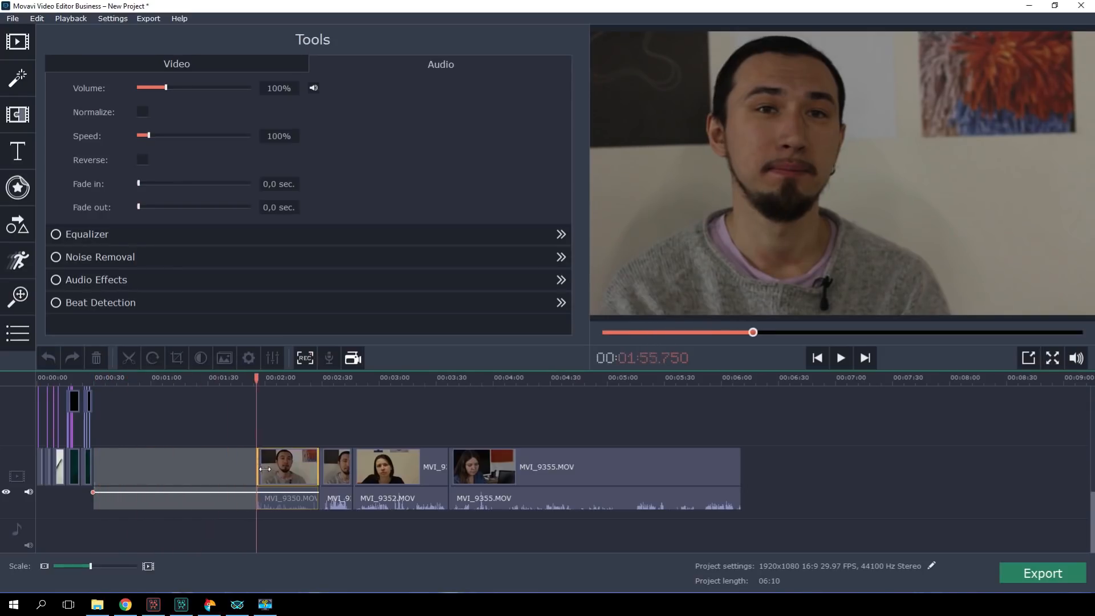
{"action": "left_click", "coordinate": [17, 41]}
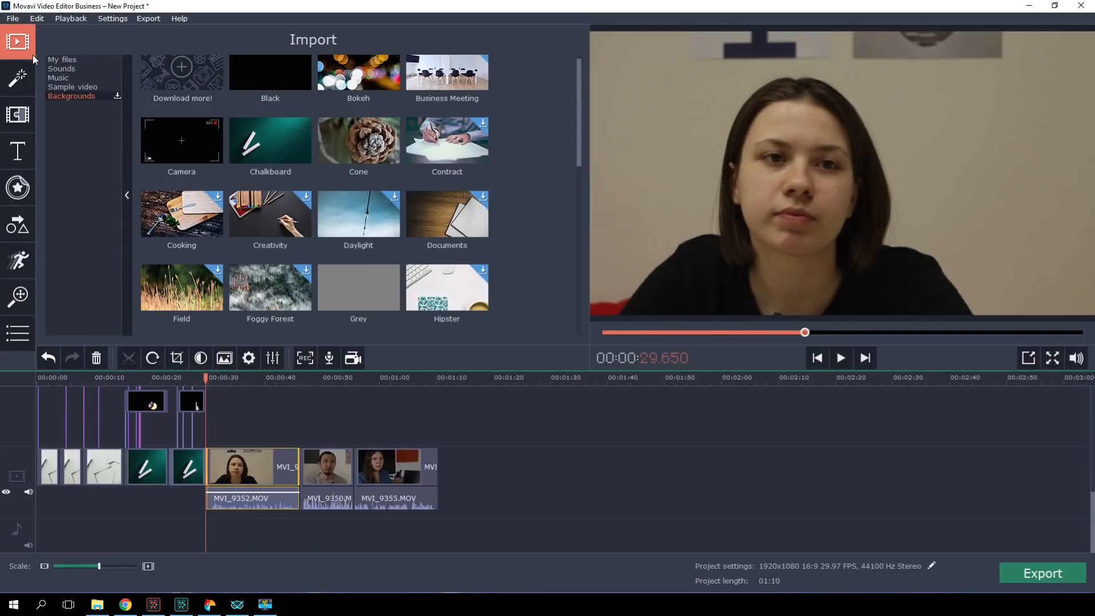
Step: Overlay the Camera viewfinder sample clip from Sample videos onto the feedback clips
{"action": "left_click", "coordinate": [72, 87]}
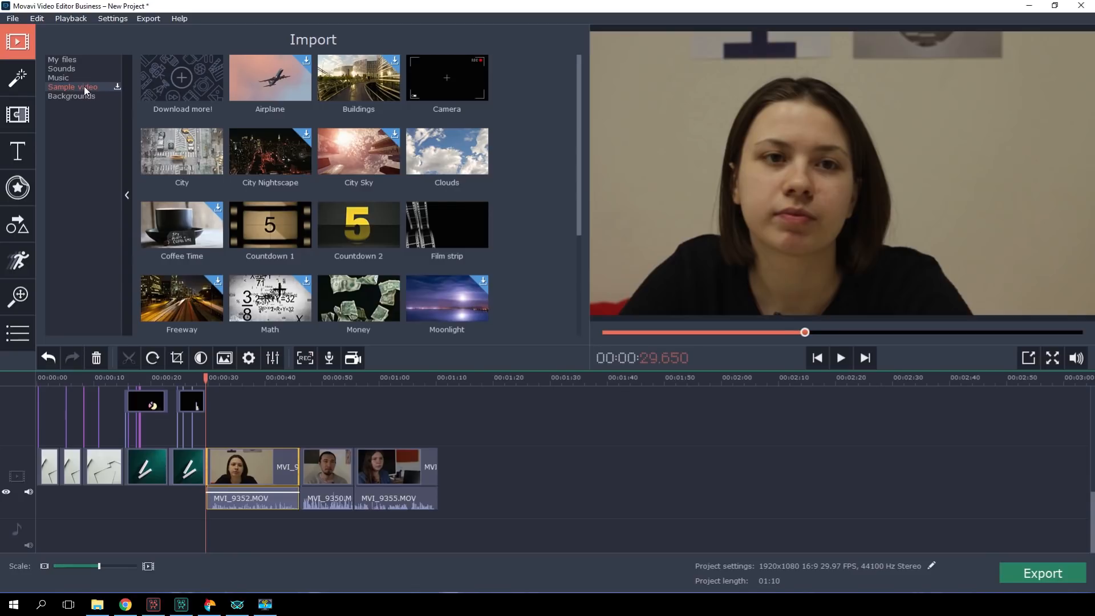
{"action": "left_click", "coordinate": [446, 77]}
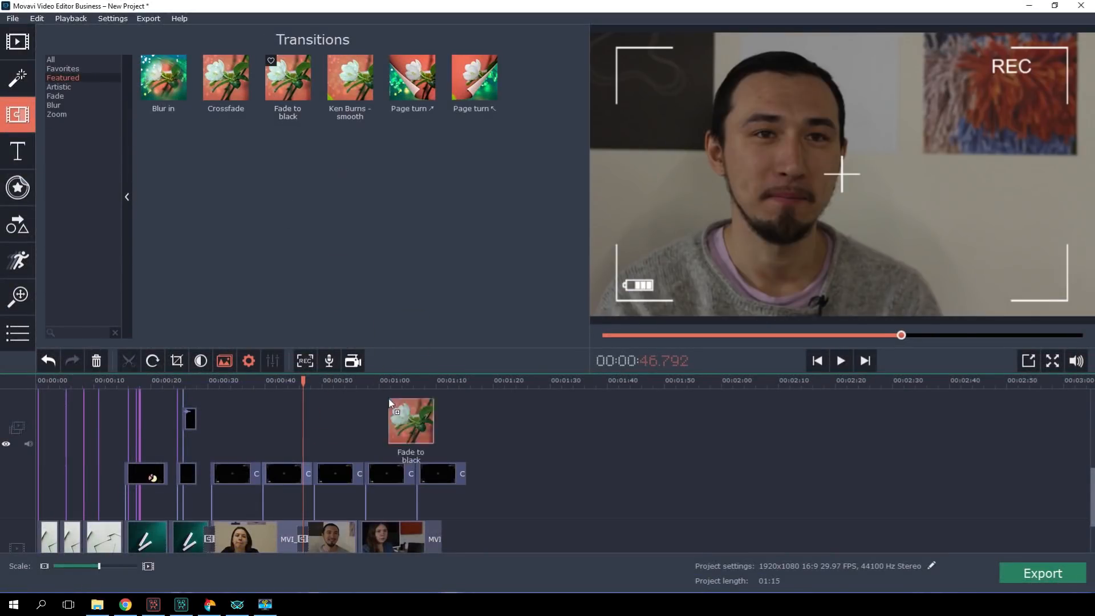
Step: Preview the fade to black transition between the feedback clips, then stop playback
{"action": "left_click", "coordinate": [358, 379]}
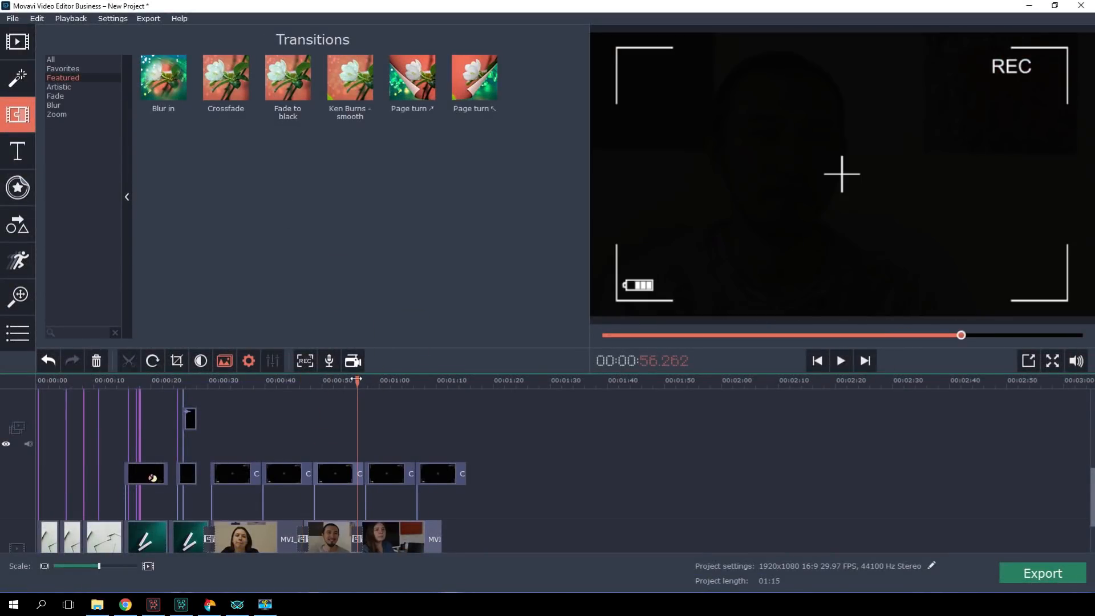
{"action": "left_click", "coordinate": [840, 361]}
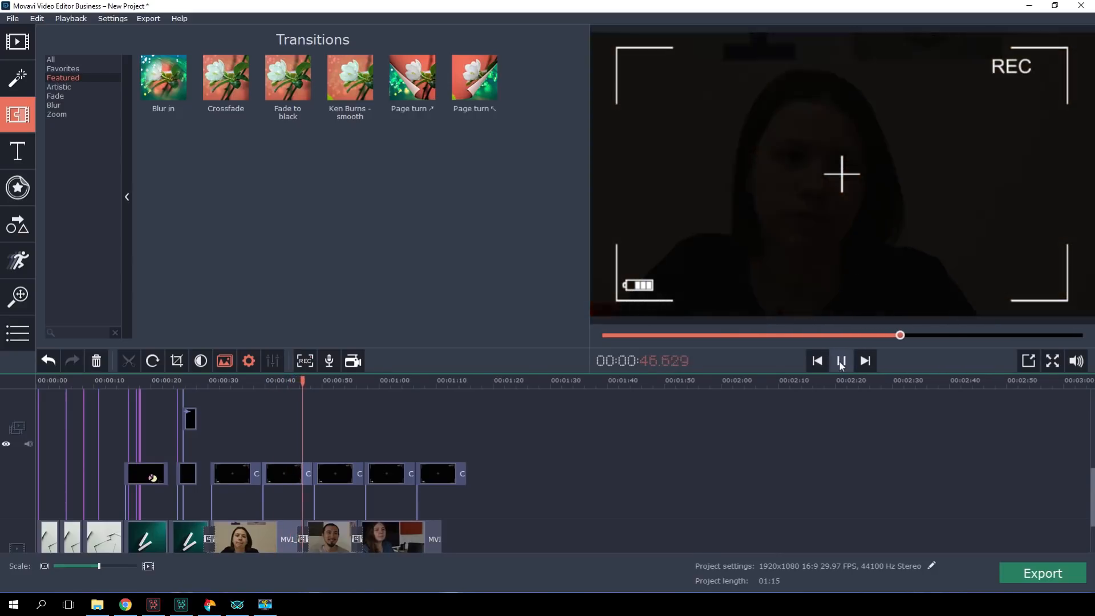
{"action": "left_click", "coordinate": [18, 40]}
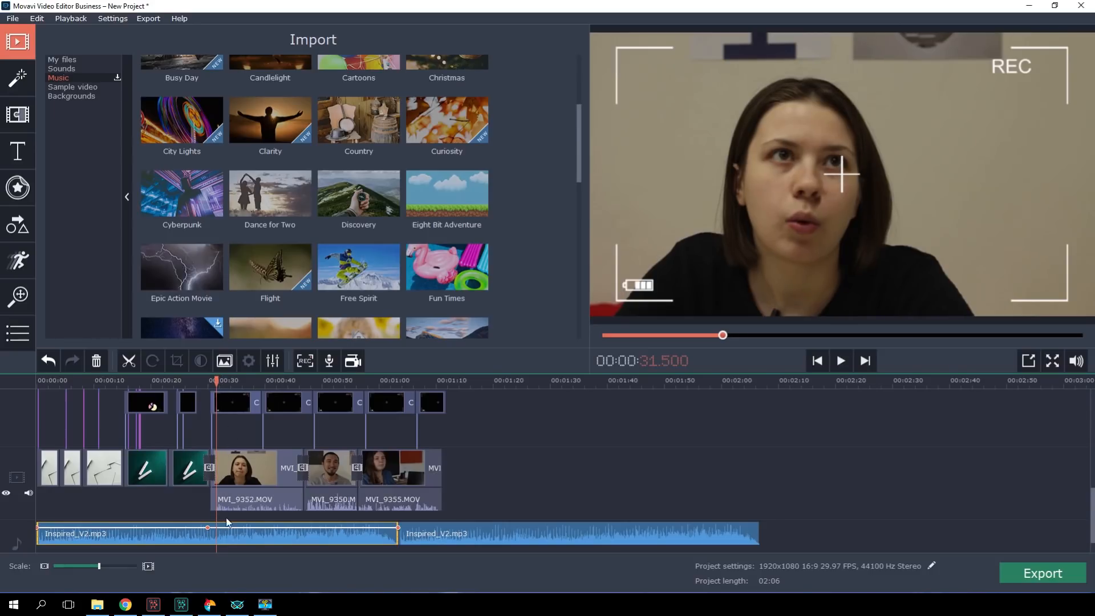
Step: Drop the Inspired_V2 music to 35% under the feedback clips and delete the leftover music part
{"action": "right_click", "coordinate": [226, 522]}
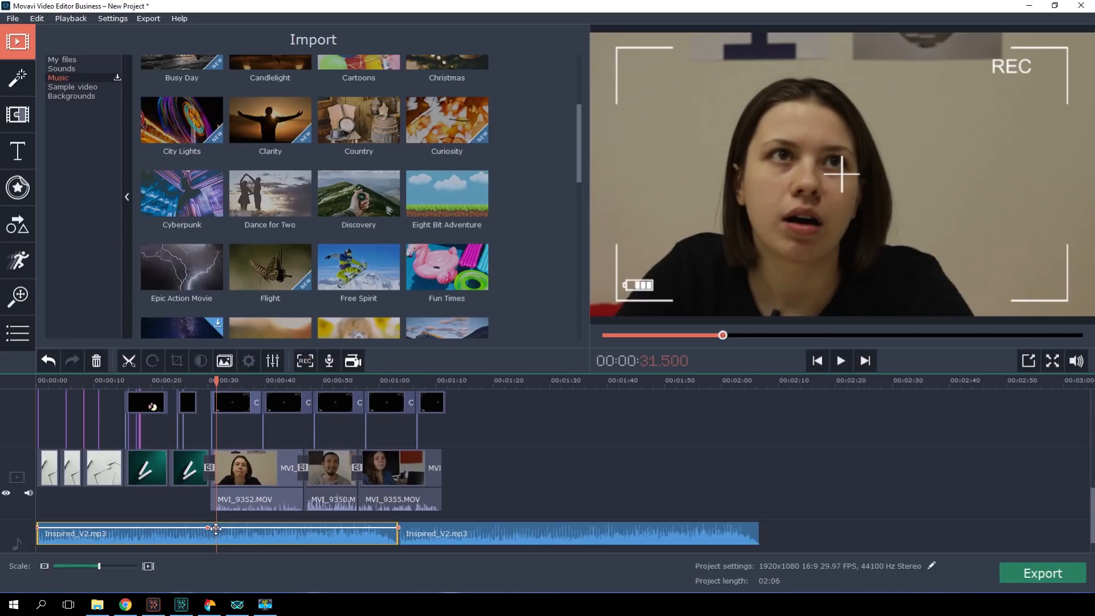
{"action": "left_click_drag", "start_coordinate": [208, 528], "coordinate": [396, 541]}
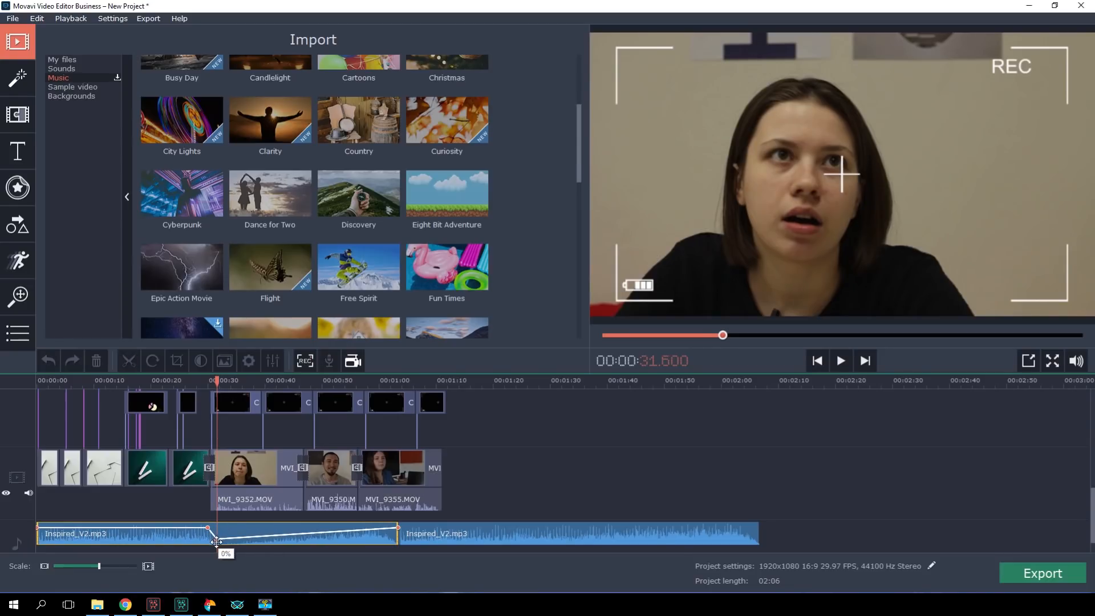
{"action": "left_click_drag", "start_coordinate": [217, 544], "coordinate": [217, 535]}
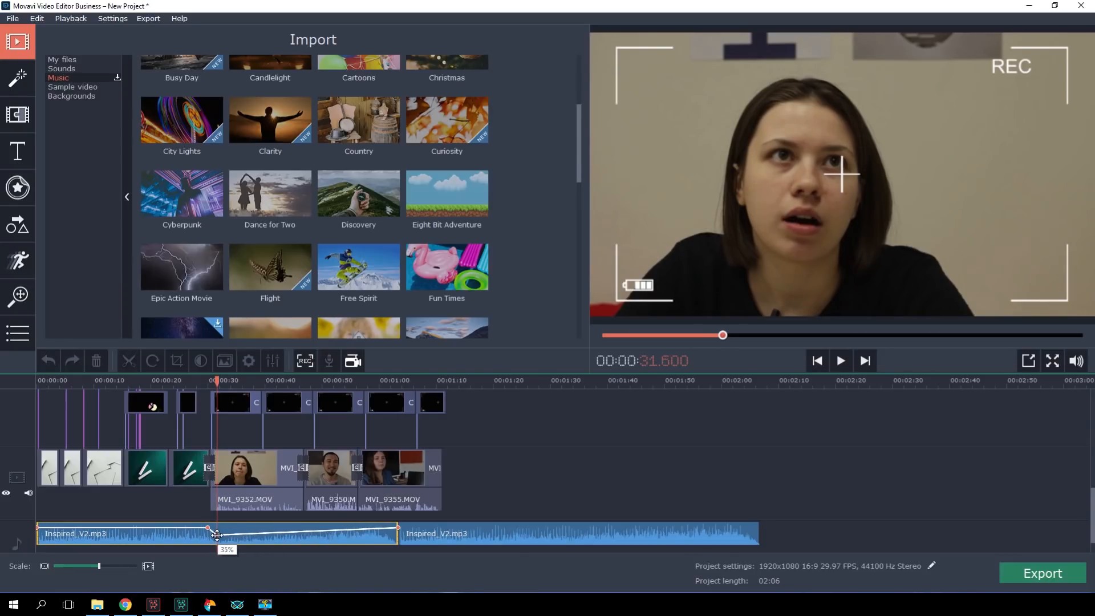
{"action": "left_click_drag", "start_coordinate": [208, 527], "coordinate": [216, 532]}
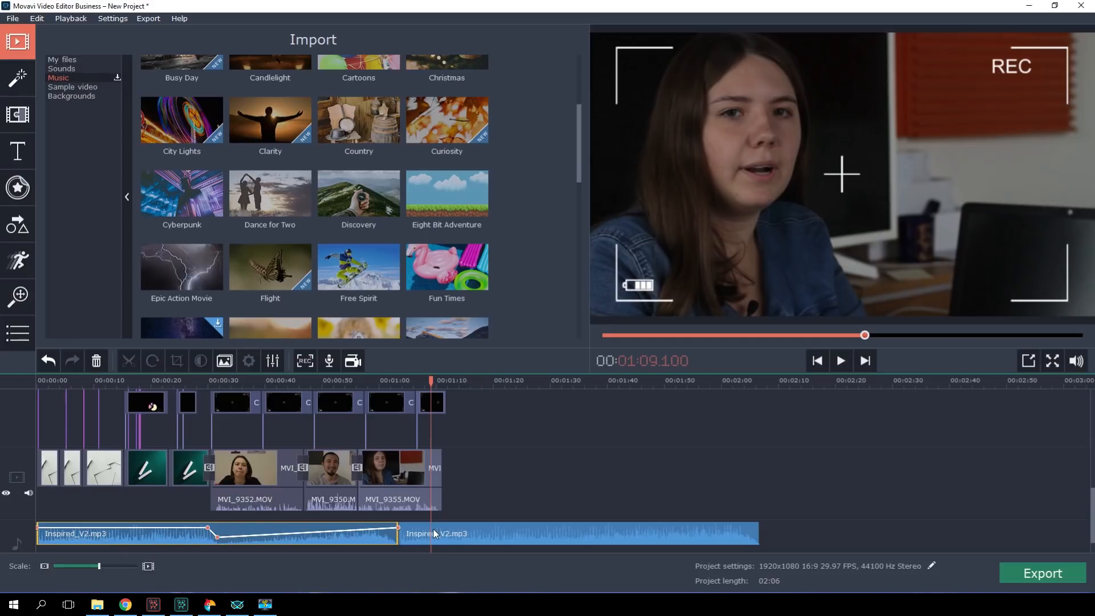
{"action": "right_click", "coordinate": [435, 533]}
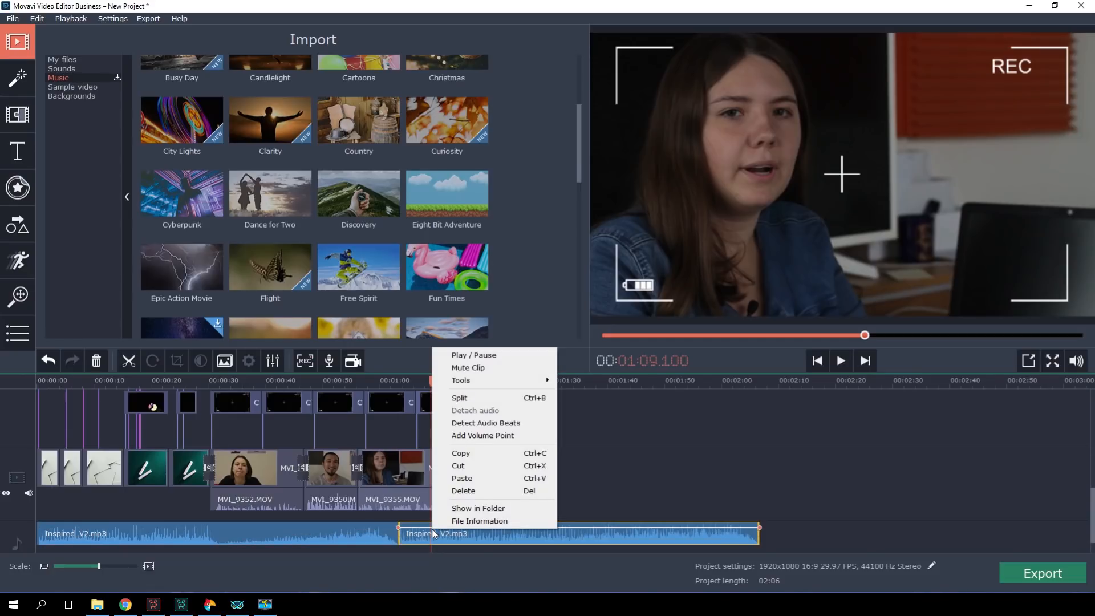
{"action": "mouse_move", "coordinate": [481, 435]}
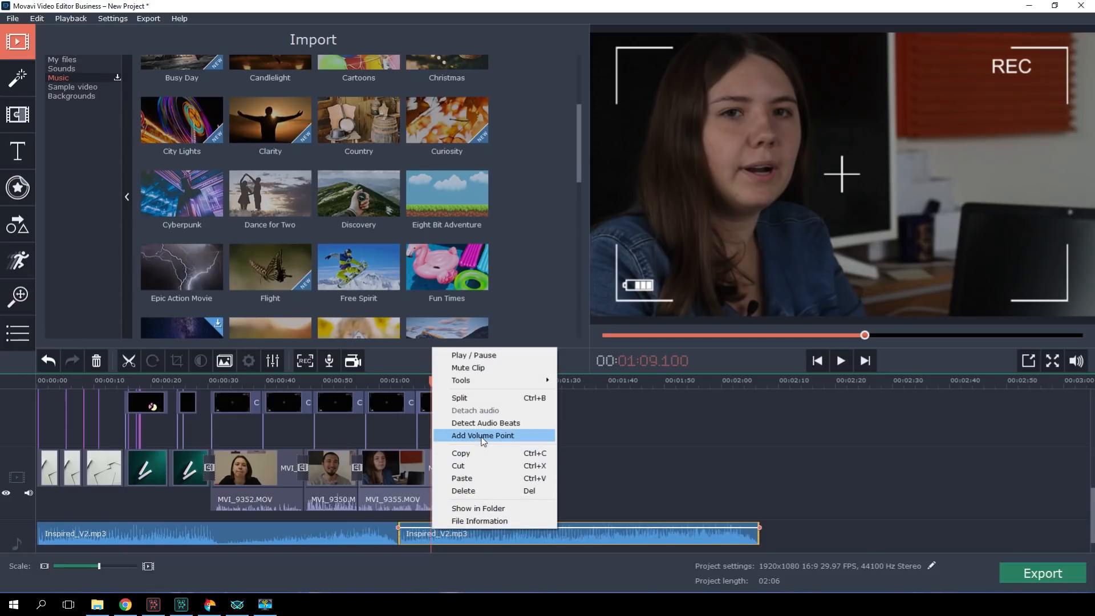
{"action": "left_click", "coordinate": [482, 435]}
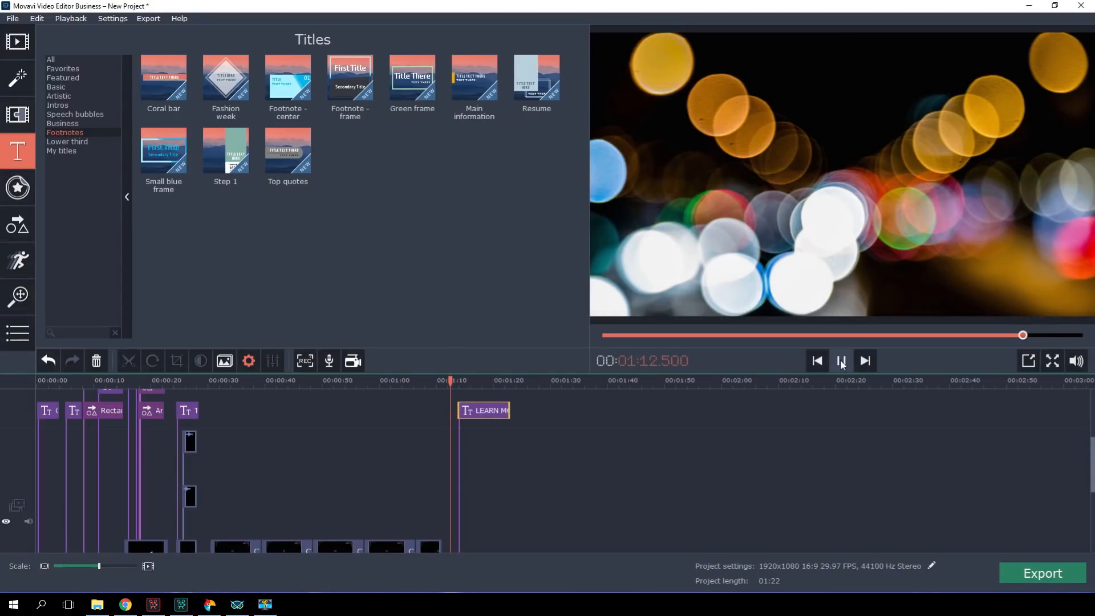
{"action": "left_click", "coordinate": [840, 361]}
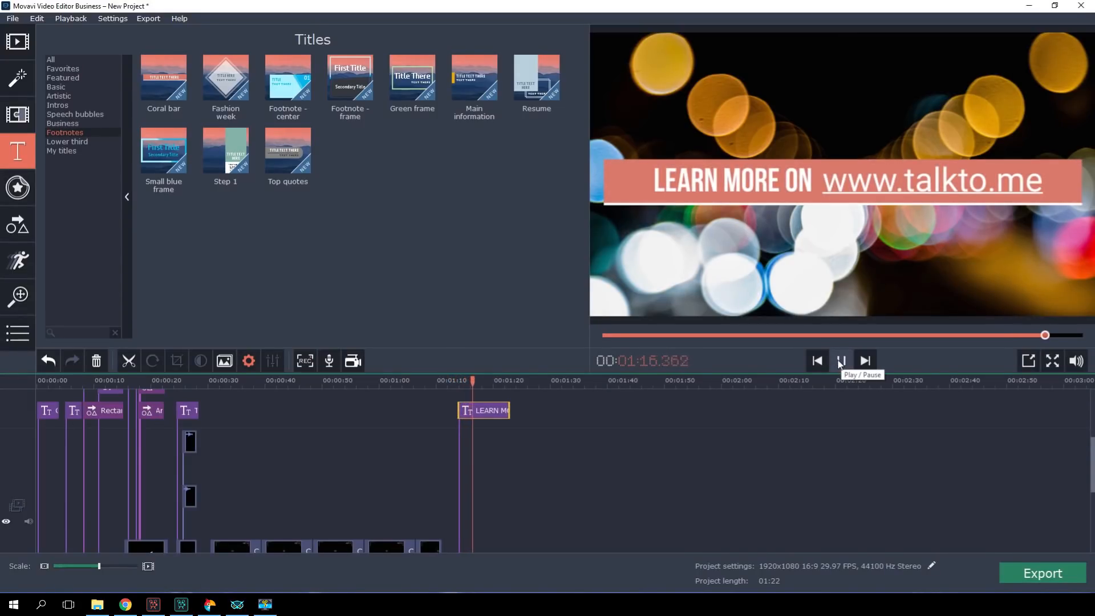
{"action": "left_click", "coordinate": [840, 360]}
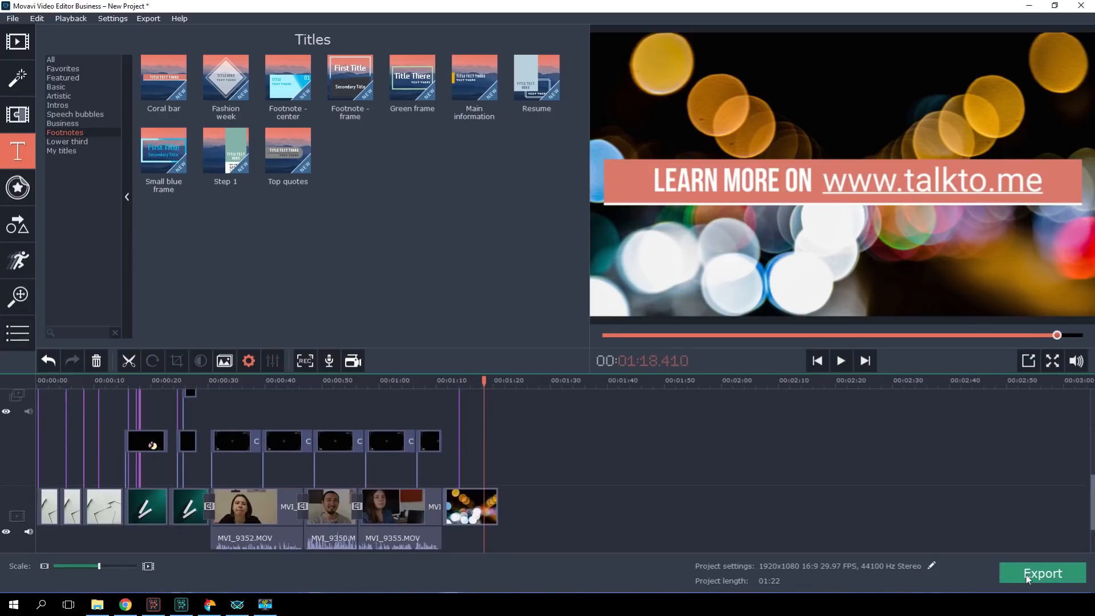
{"action": "left_click", "coordinate": [1042, 573]}
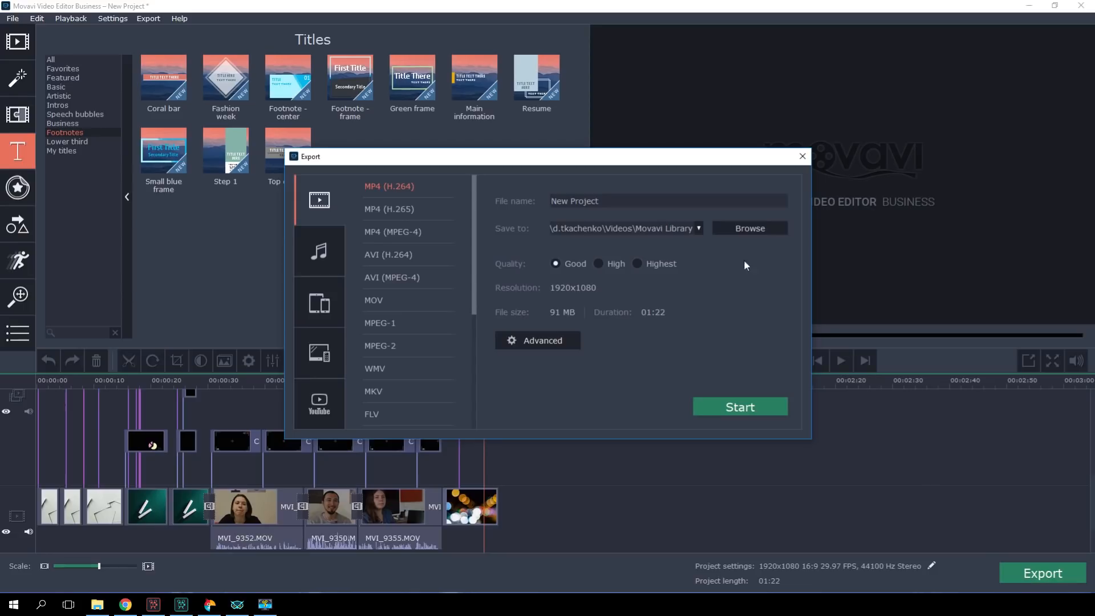